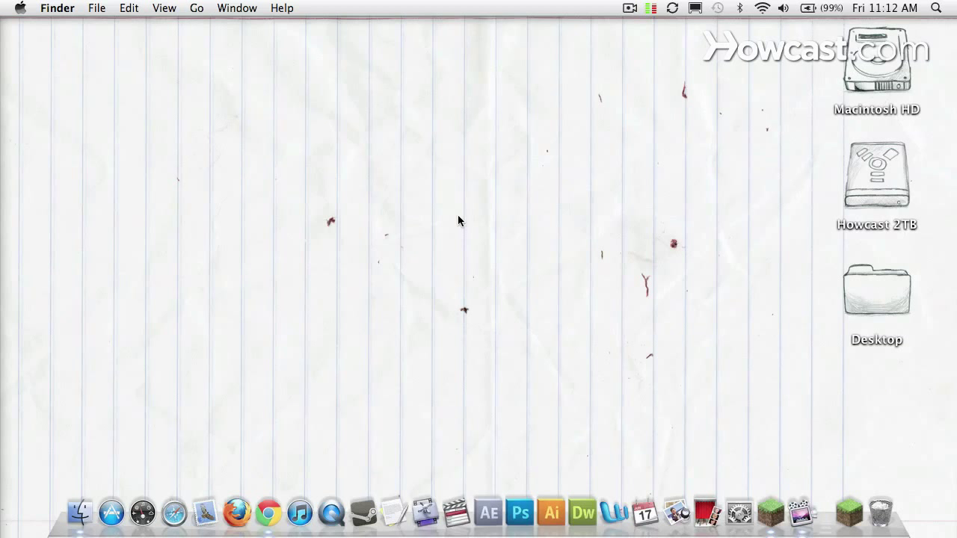
- Launch Google Chrome from the Dock so a new tab is showing
click(266, 514)
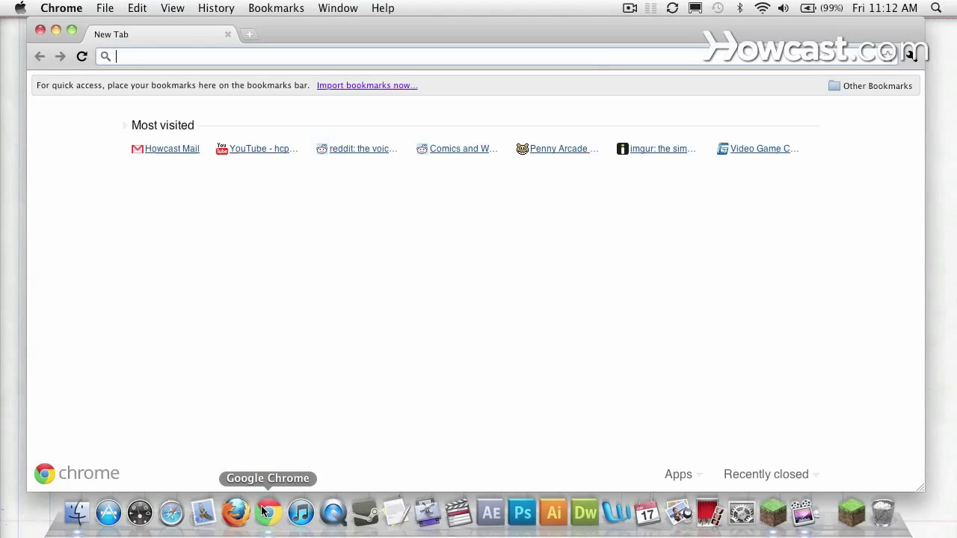
mouse_move(245, 82)
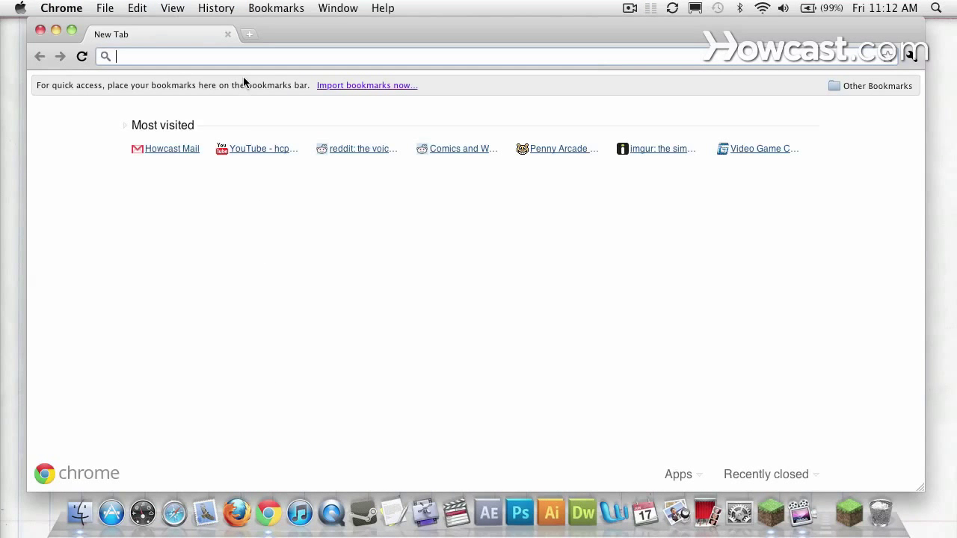
- Go to painterlypack.net and scroll through the home page's getting-started information
text(painterlypack.net)
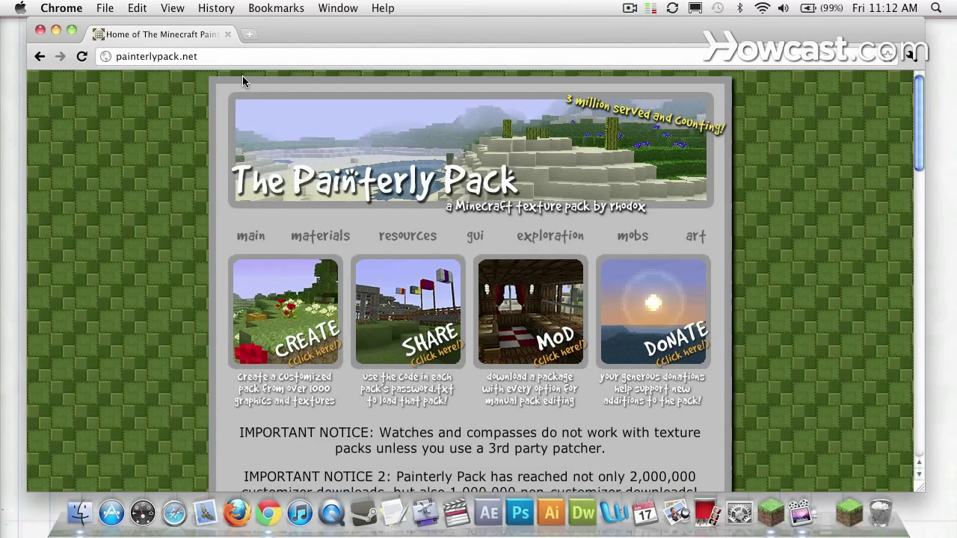
mouse_move(802, 133)
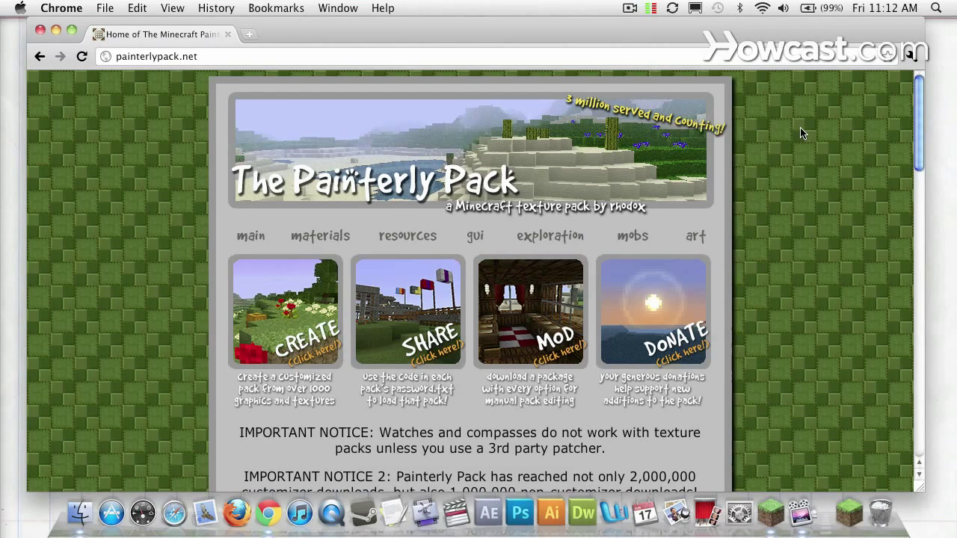
scroll(down, 3)
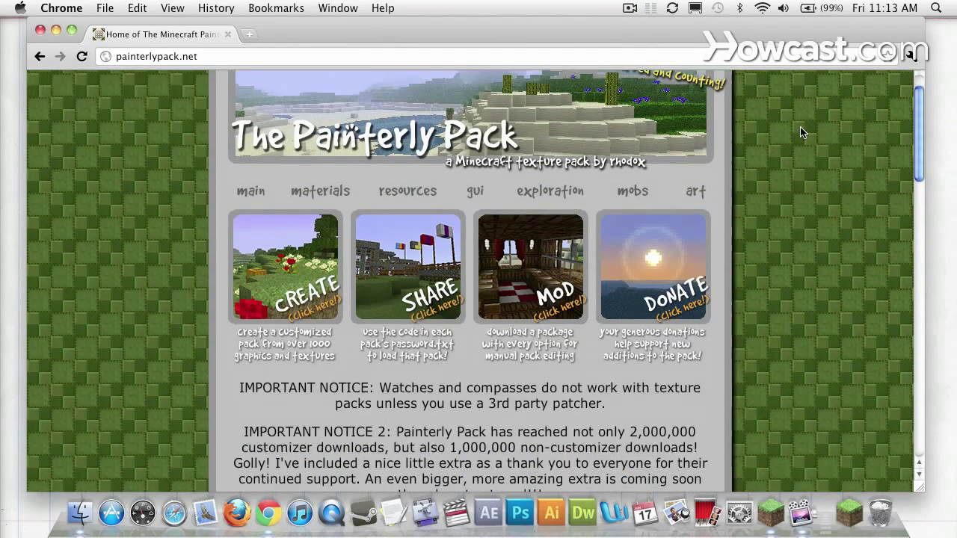
scroll(down, 3)
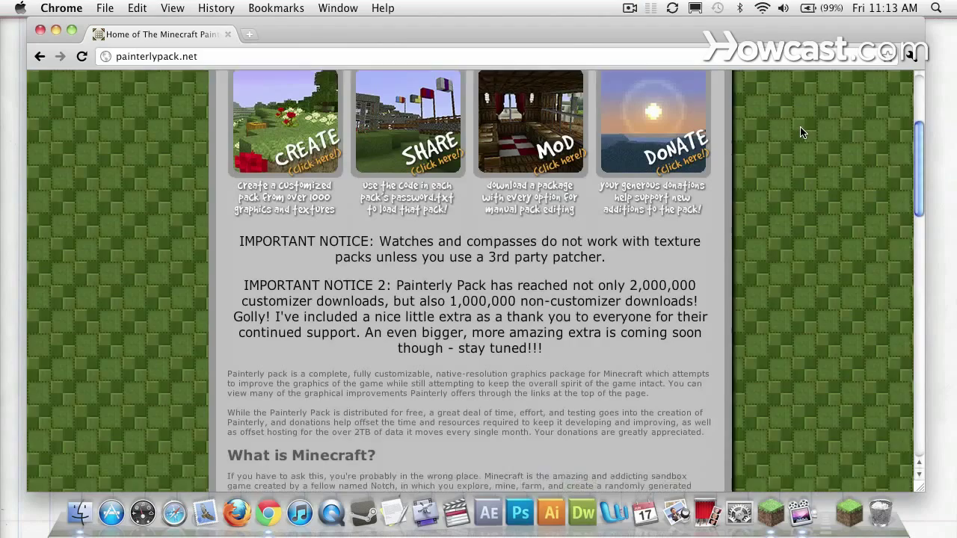
scroll(down, 3)
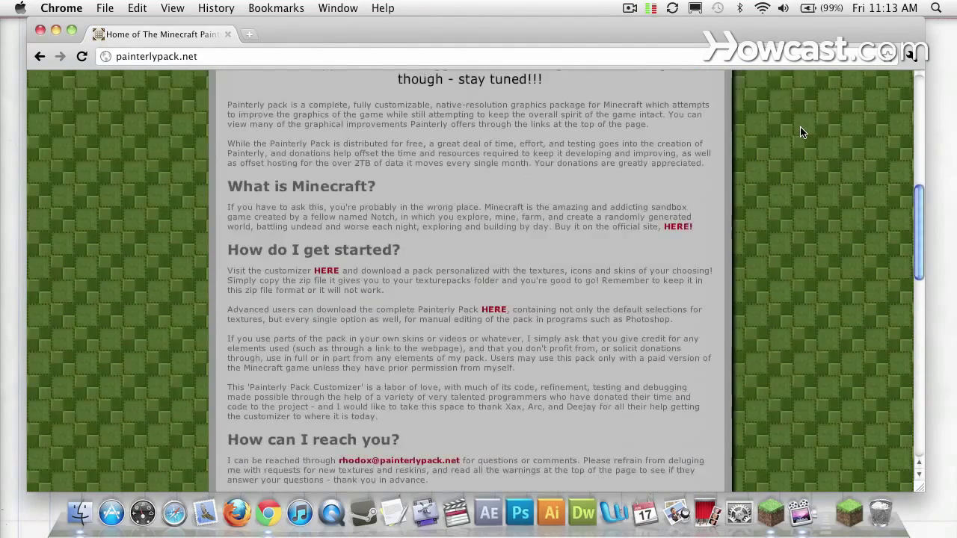
scroll(down, 3)
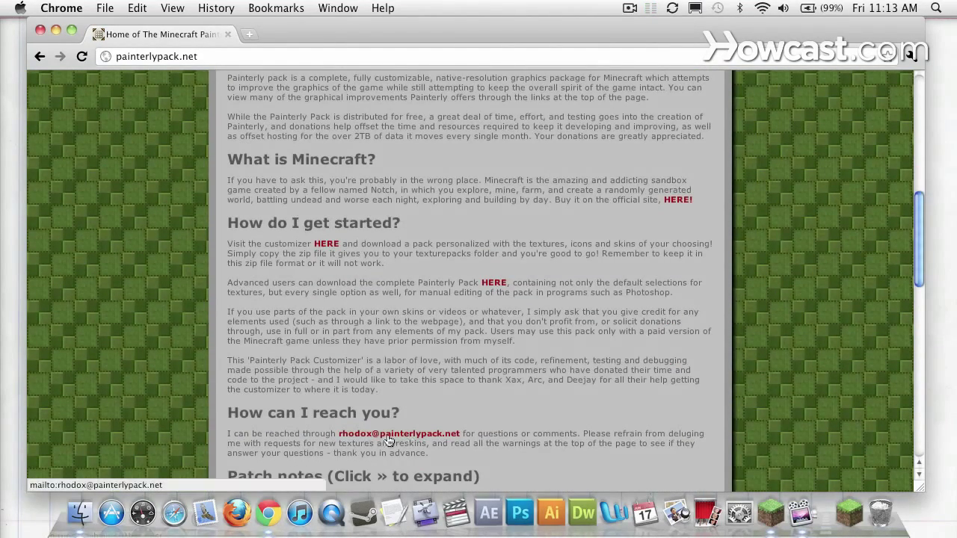
scroll(up, 3)
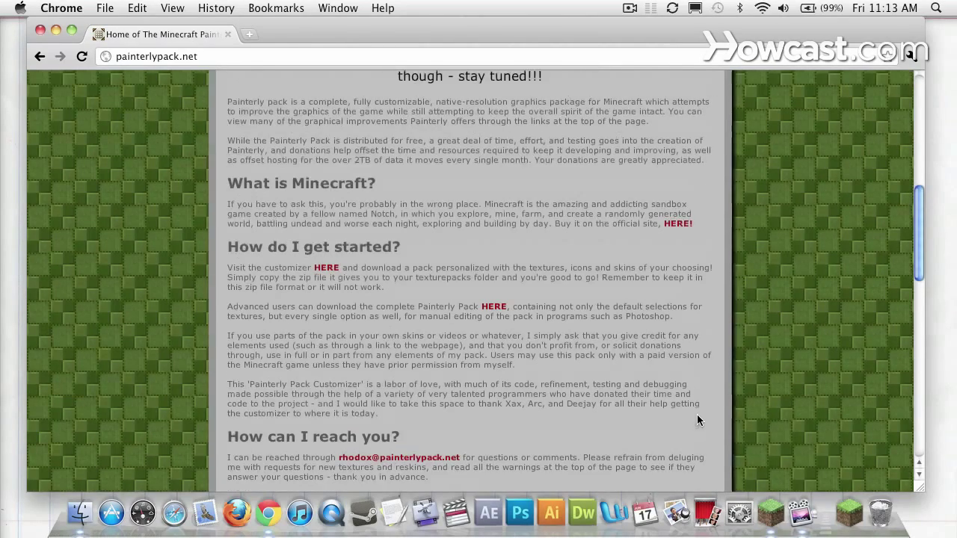
scroll(up, 3)
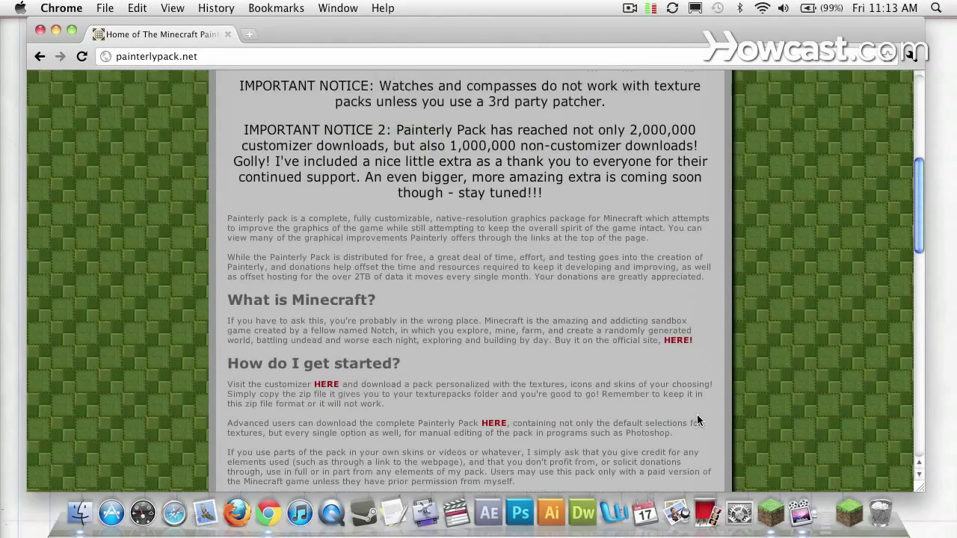
scroll(up, 3)
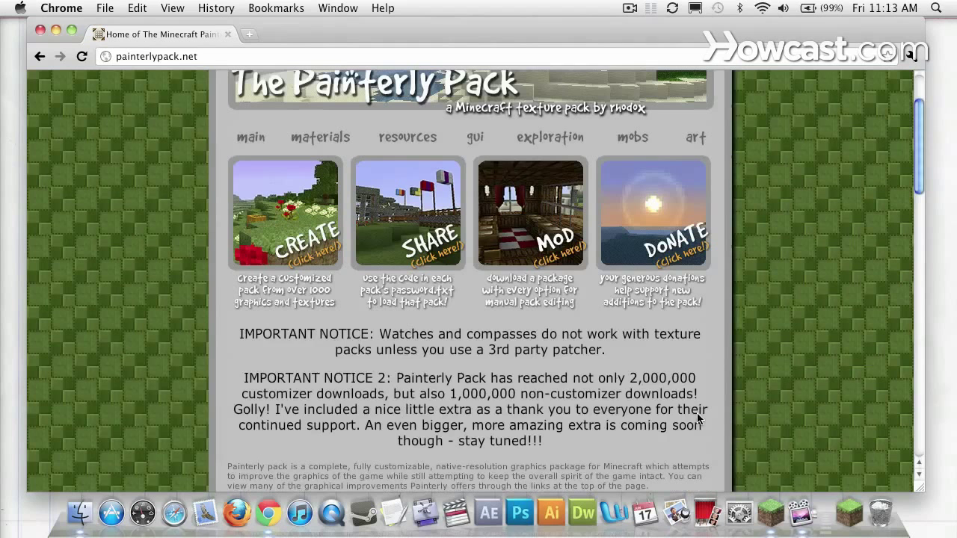
scroll(up, 3)
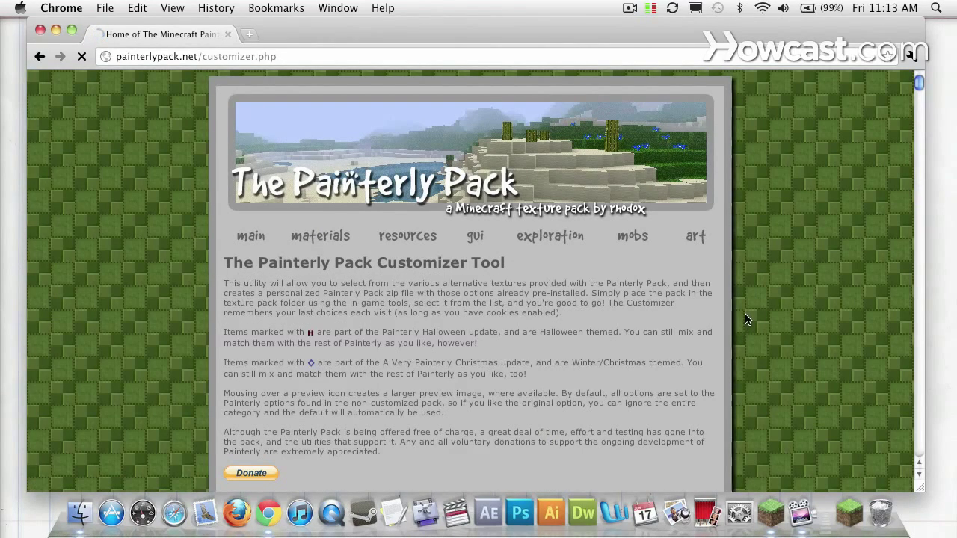
- Scroll the Customizer Tool page to the Pack Overview defaults and custom icon options
scroll(down, 3)
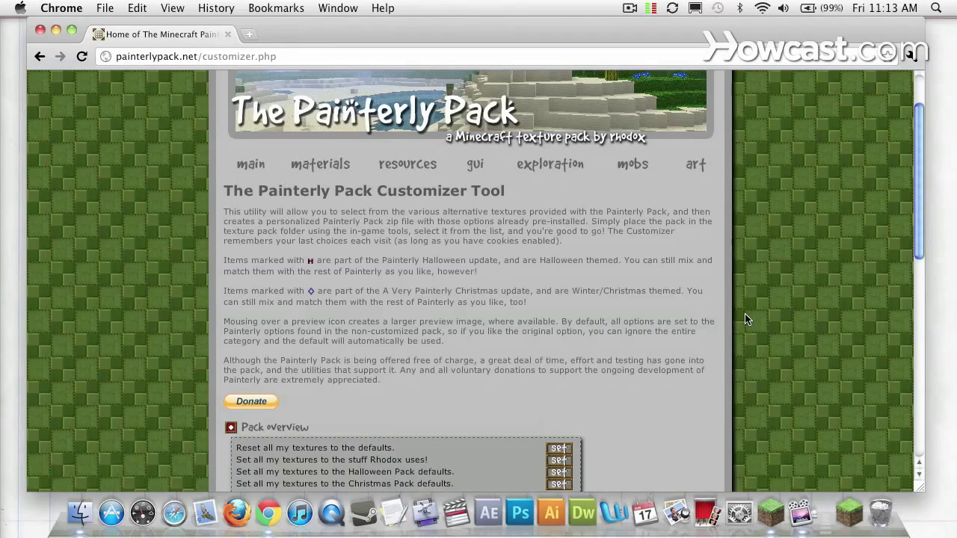
scroll(down, 3)
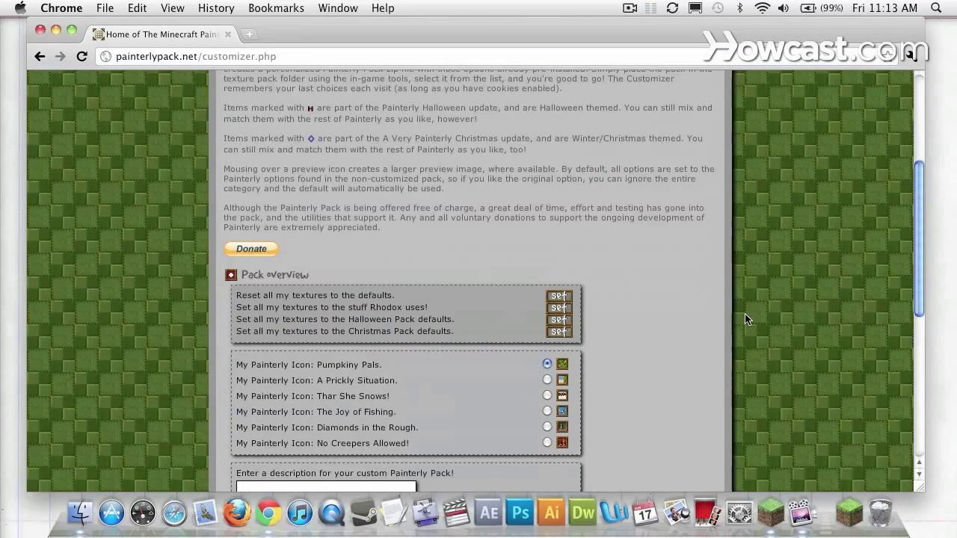
scroll(down, 3)
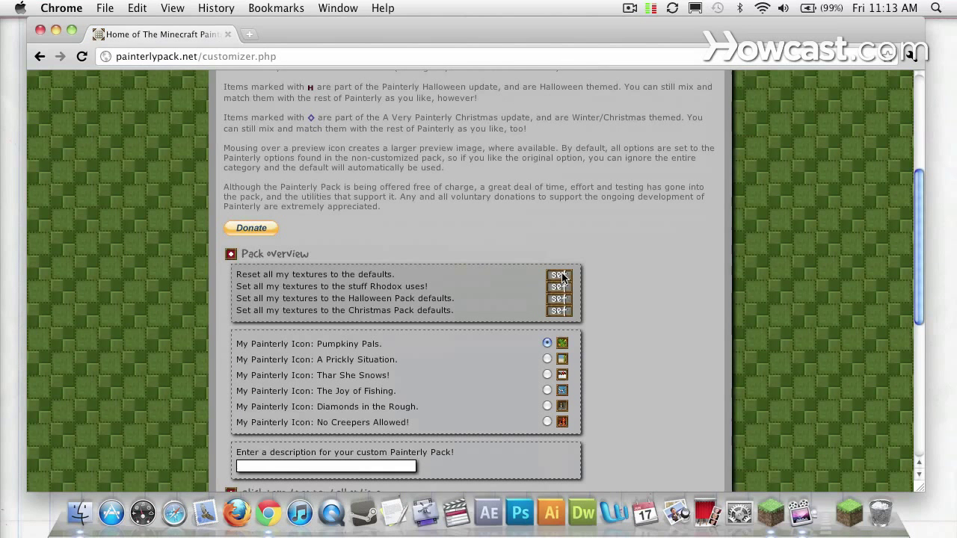
mouse_move(565, 288)
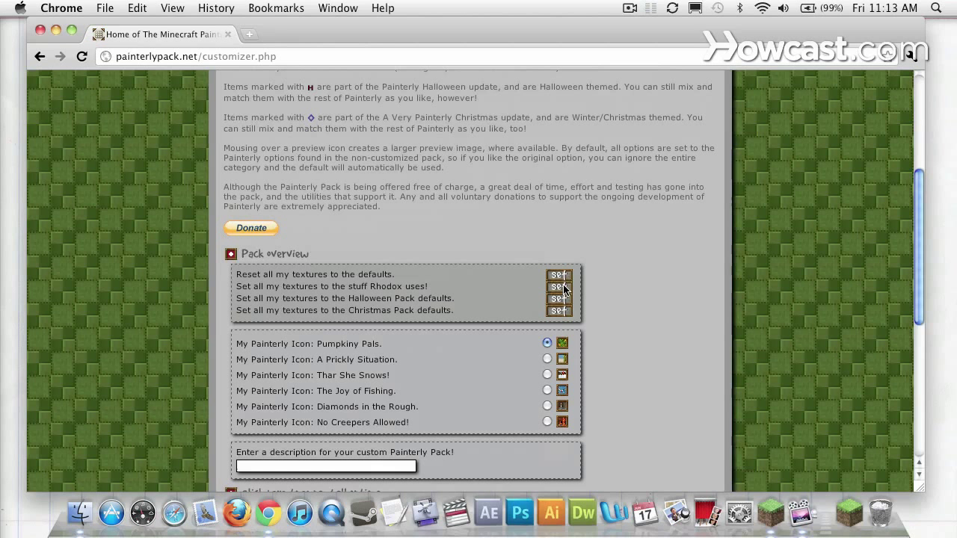
mouse_move(566, 305)
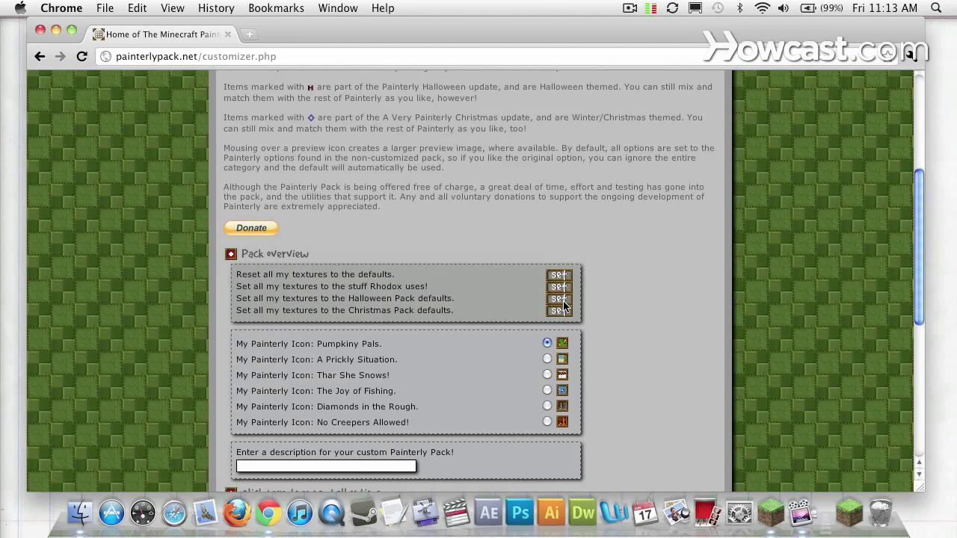
mouse_move(536, 318)
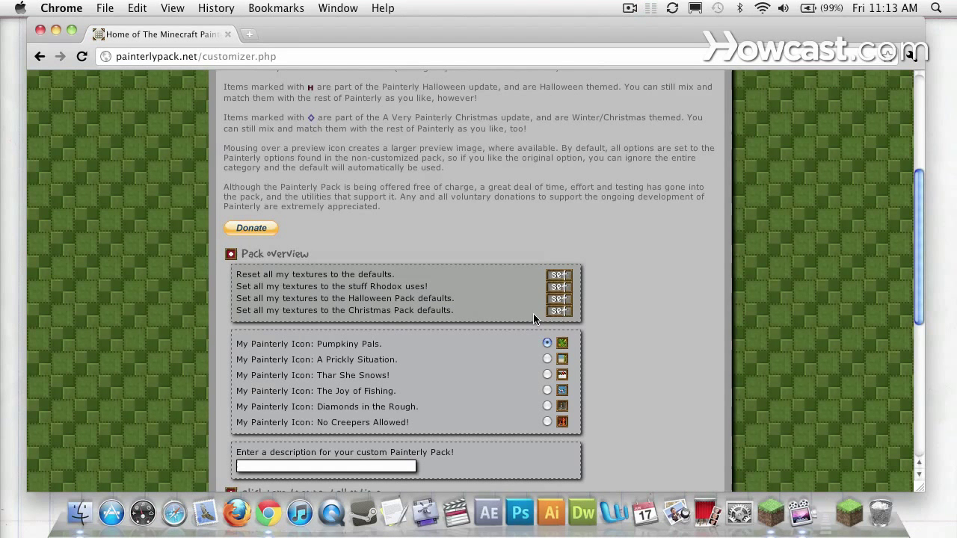
mouse_move(578, 347)
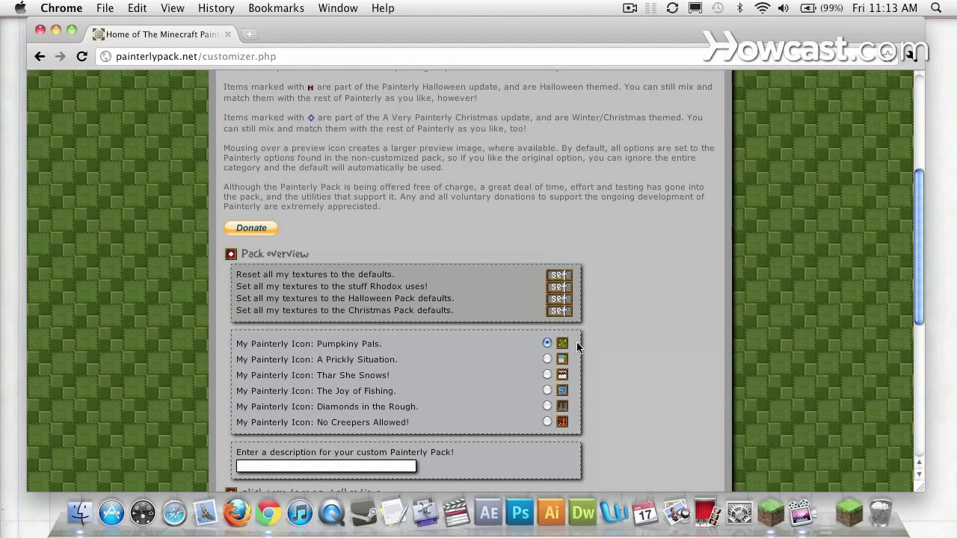
mouse_move(562, 342)
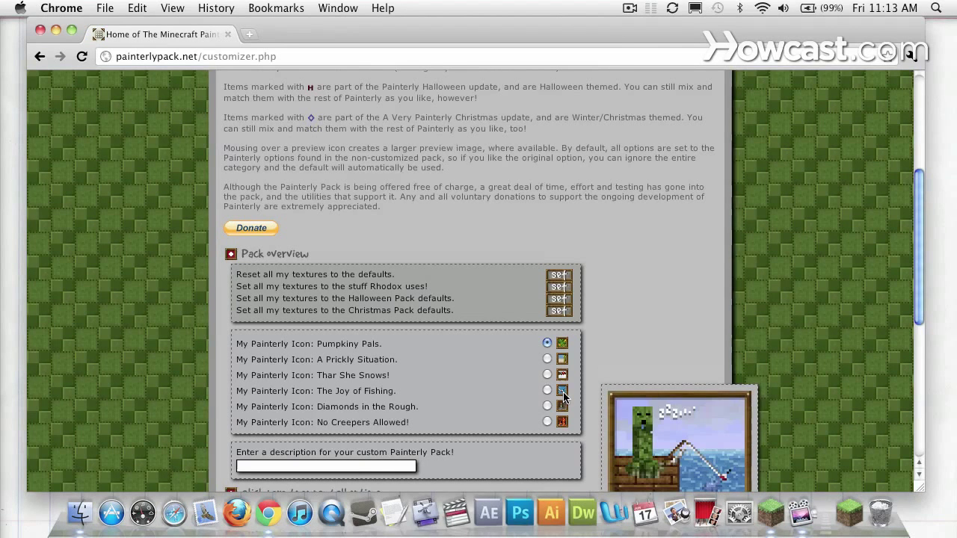
scroll(down, 3)
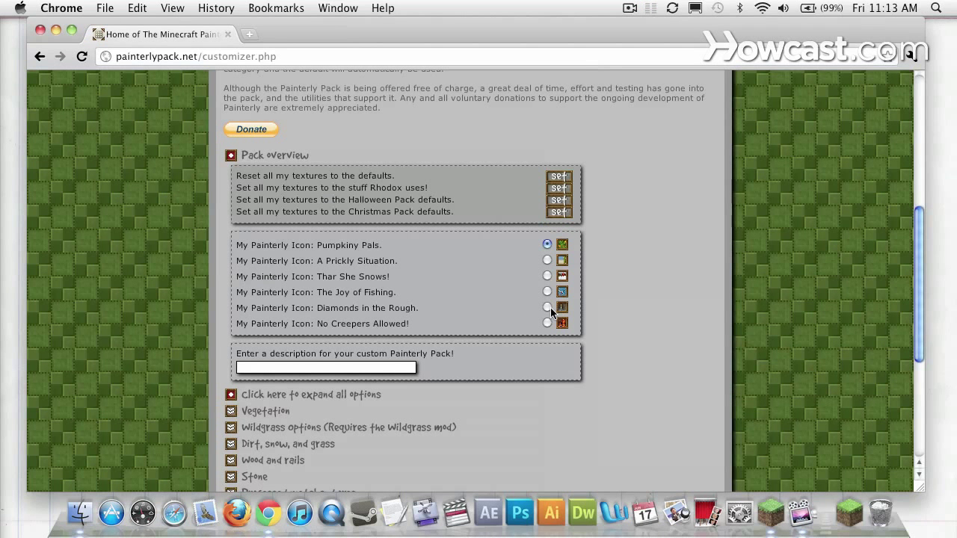
click(547, 308)
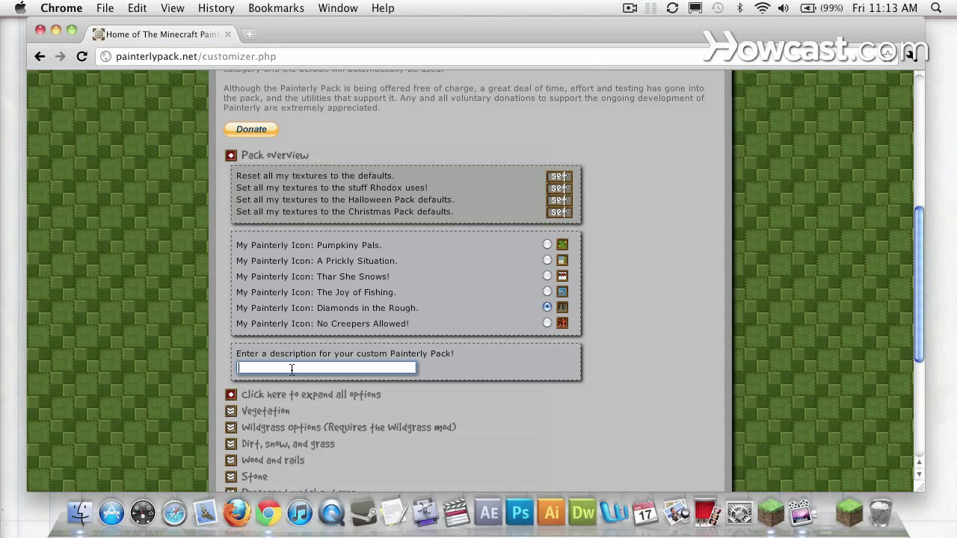
text(Painterly)
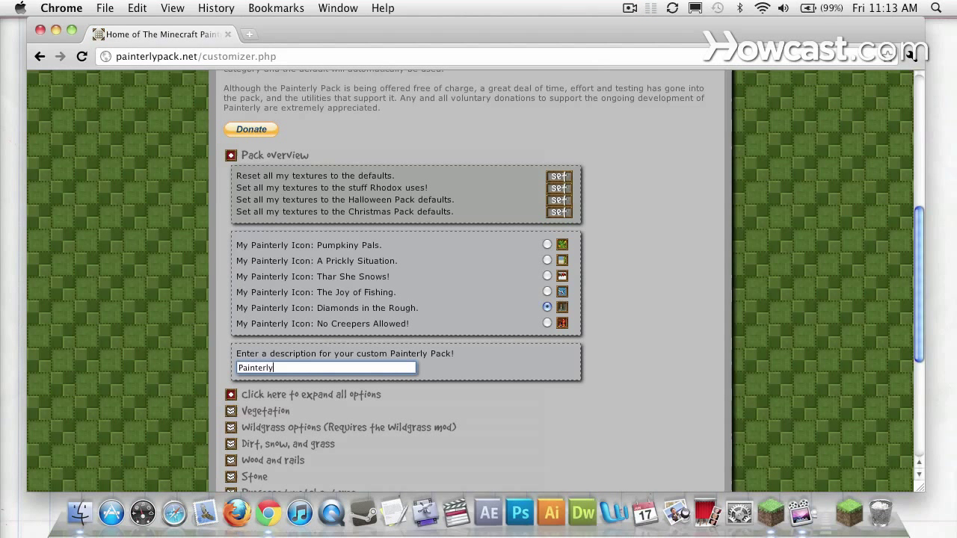
text(Ben)
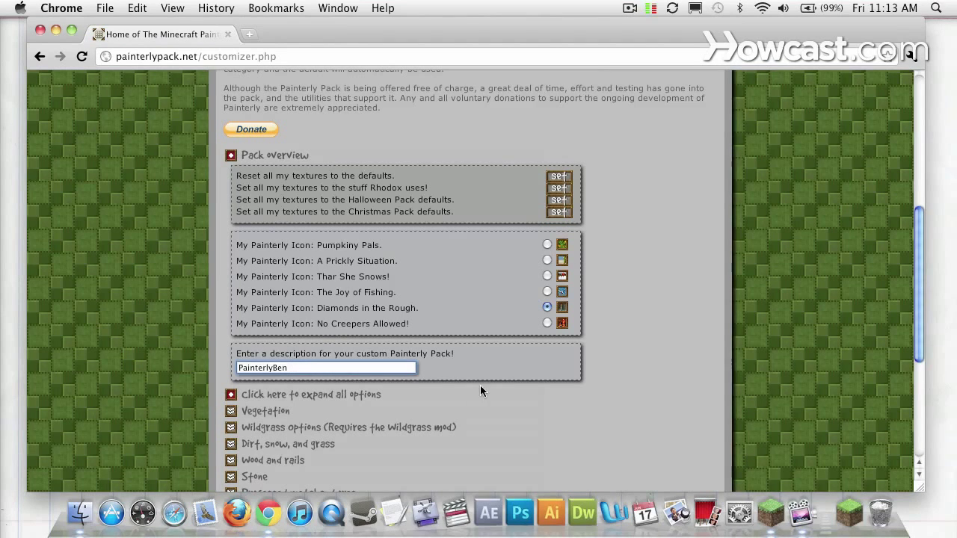
scroll(down, 3)
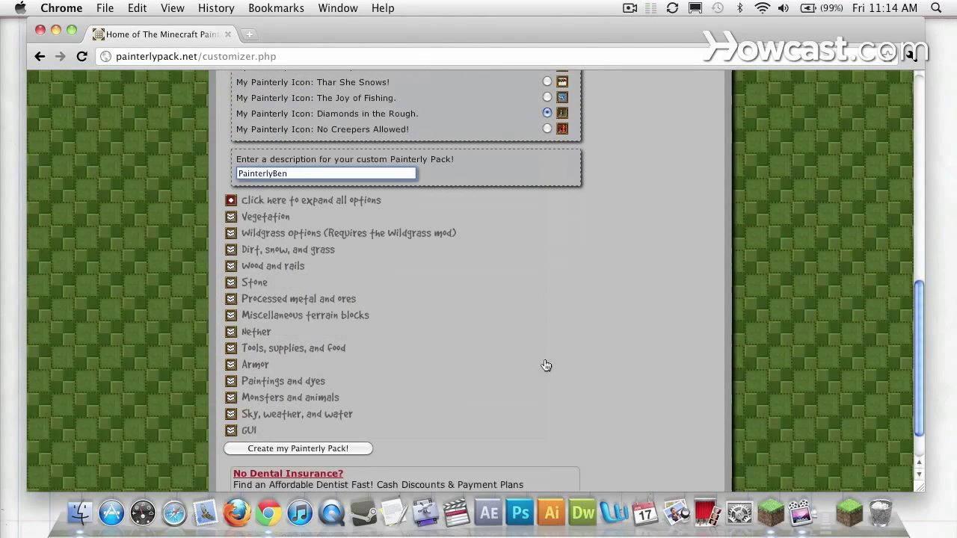
mouse_move(238, 293)
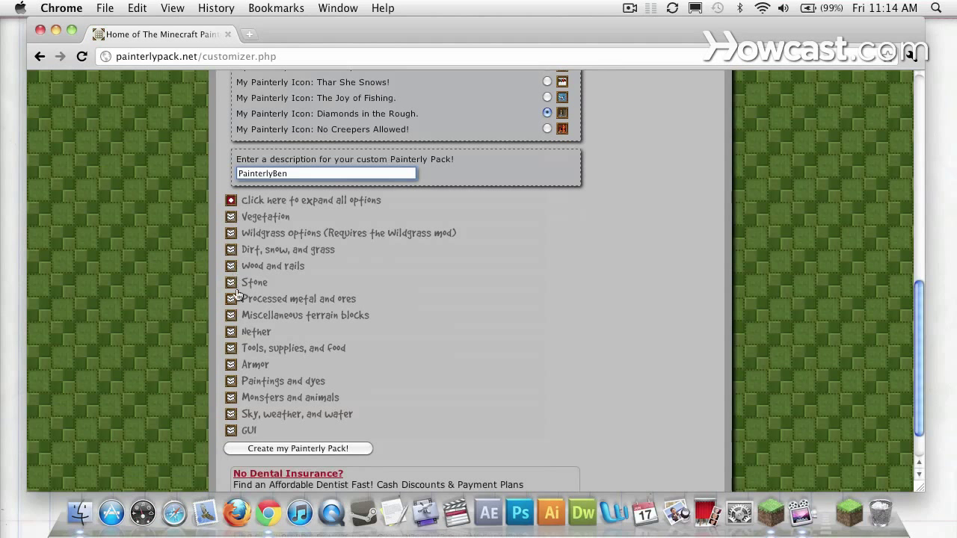
mouse_move(189, 200)
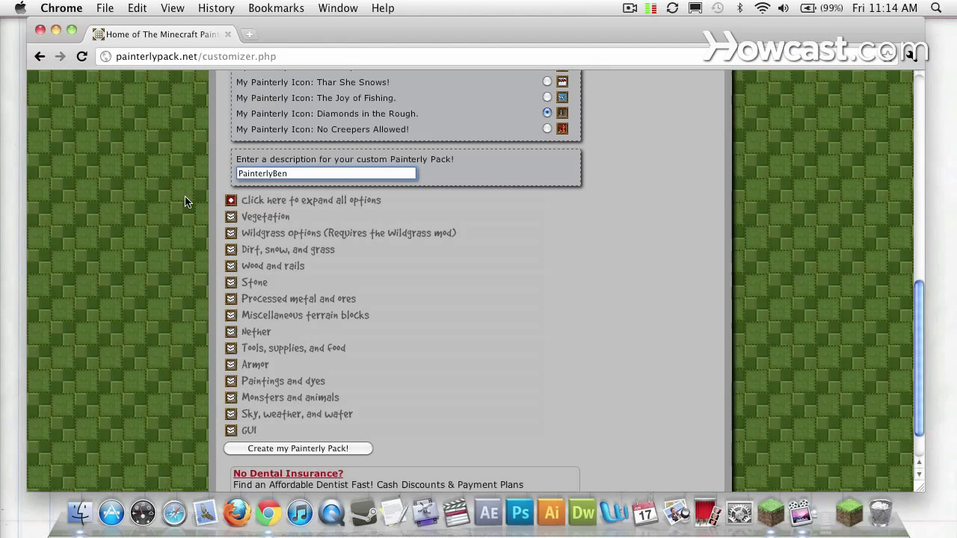
mouse_move(216, 215)
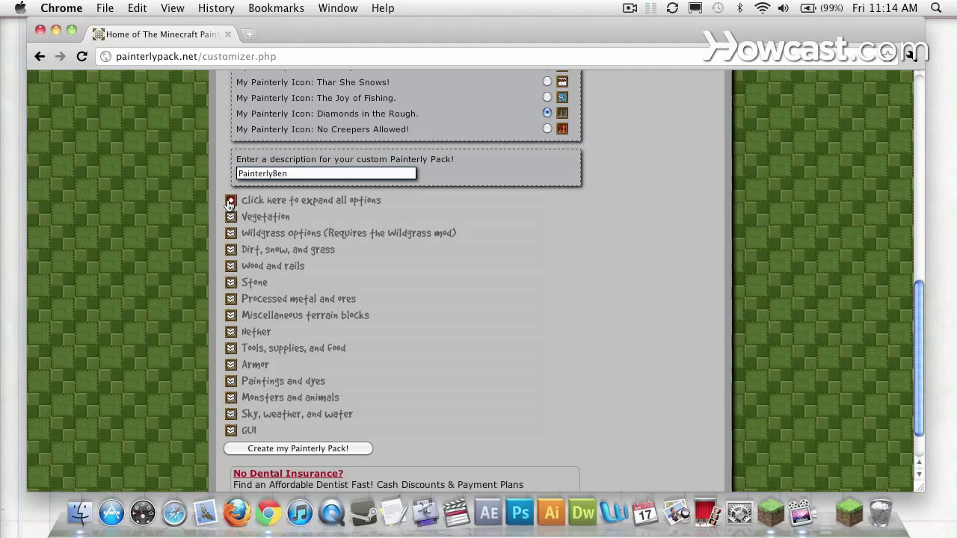
- Expand all texture option categories to browse them, then collapse them again
click(230, 200)
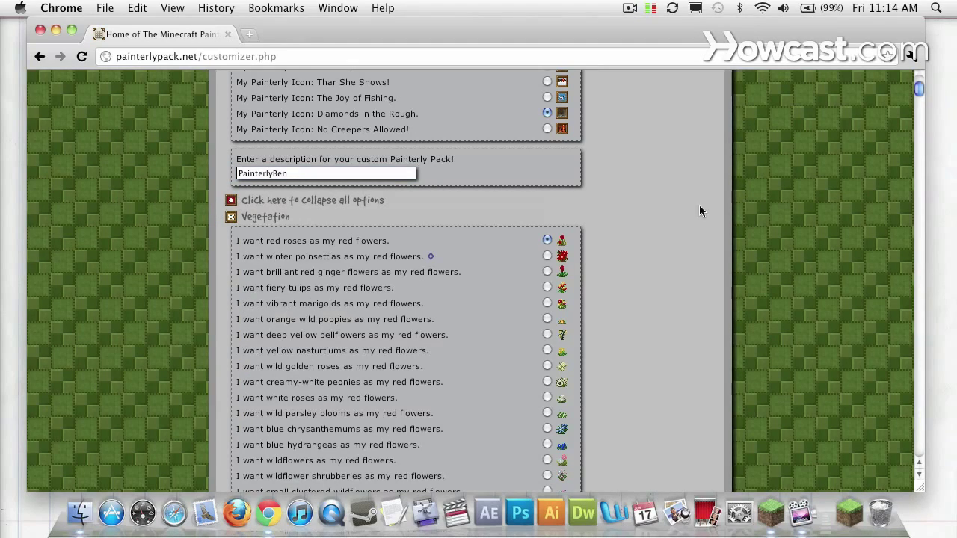
scroll(down, 3)
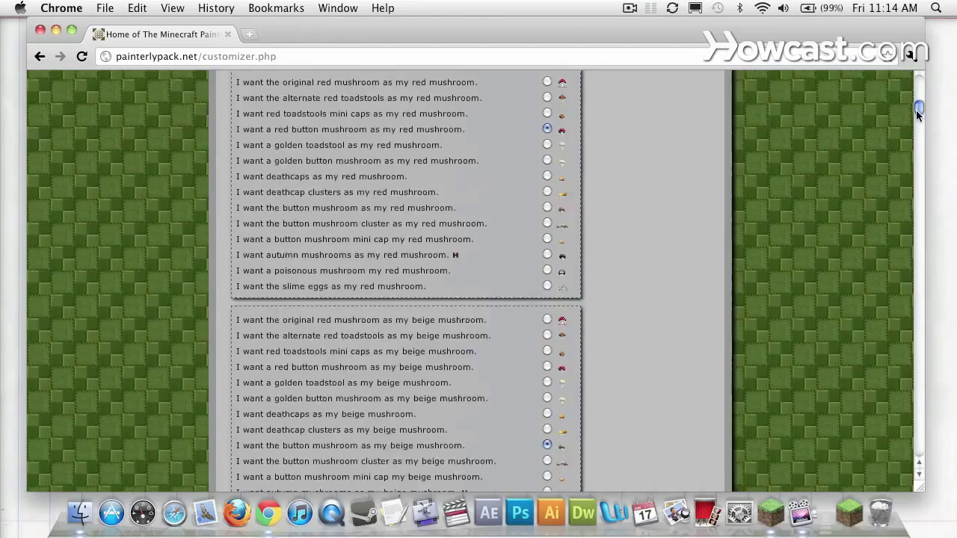
scroll(up, 3)
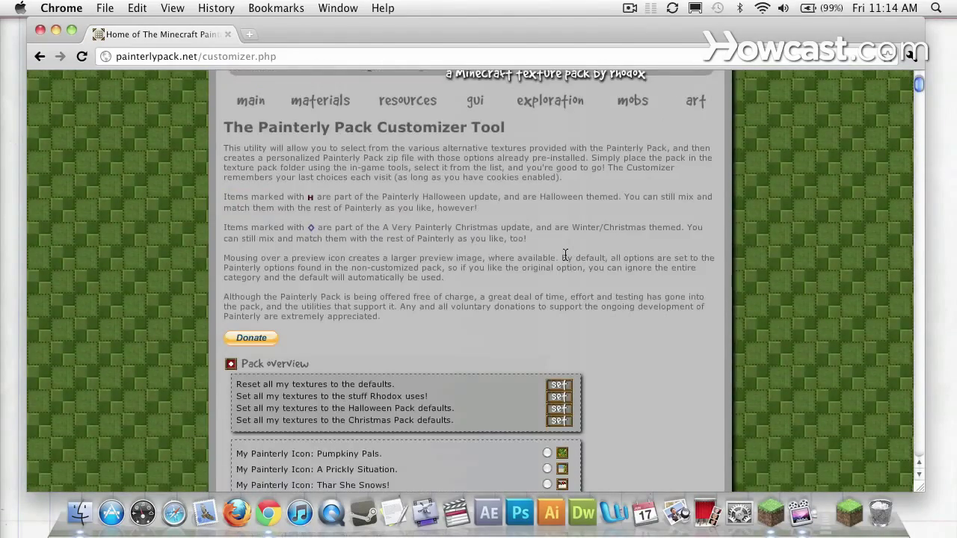
scroll(down, 3)
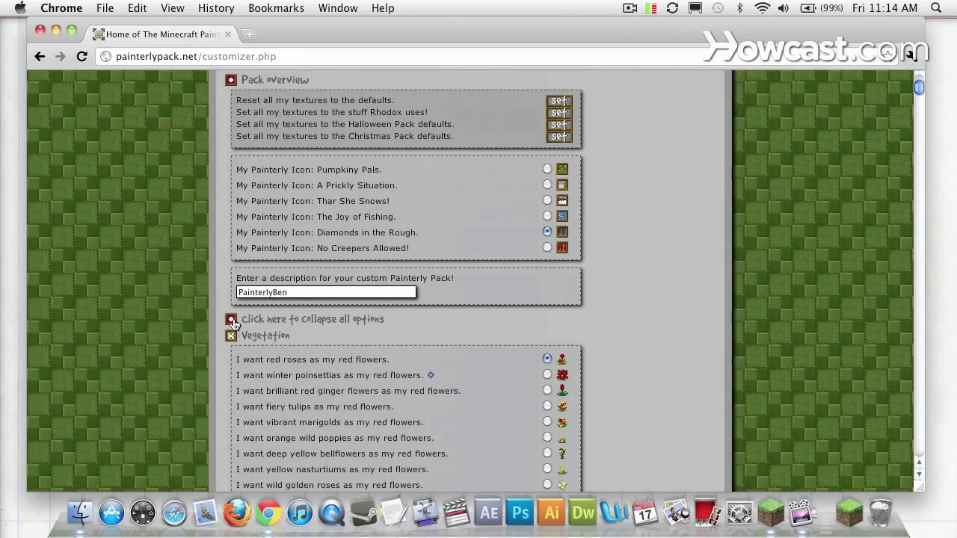
click(230, 320)
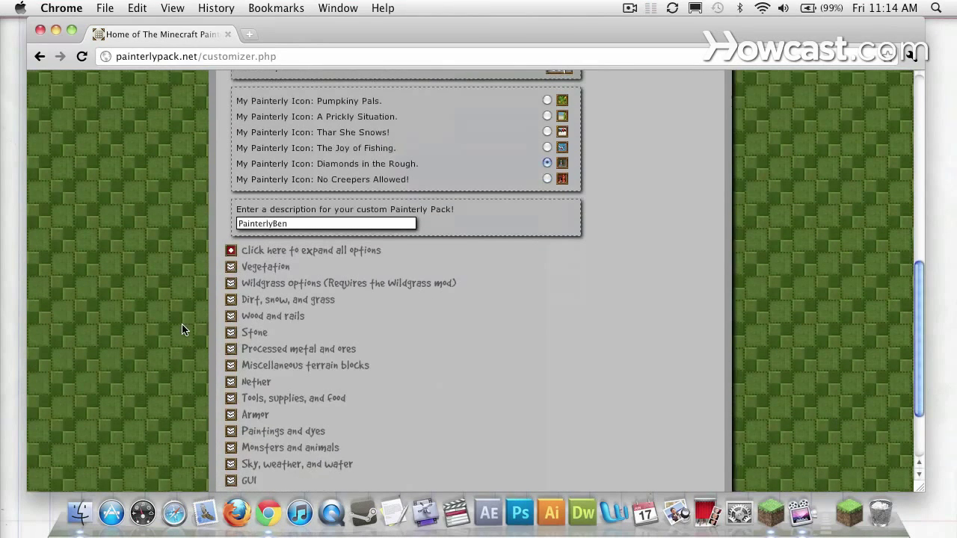
scroll(down, 3)
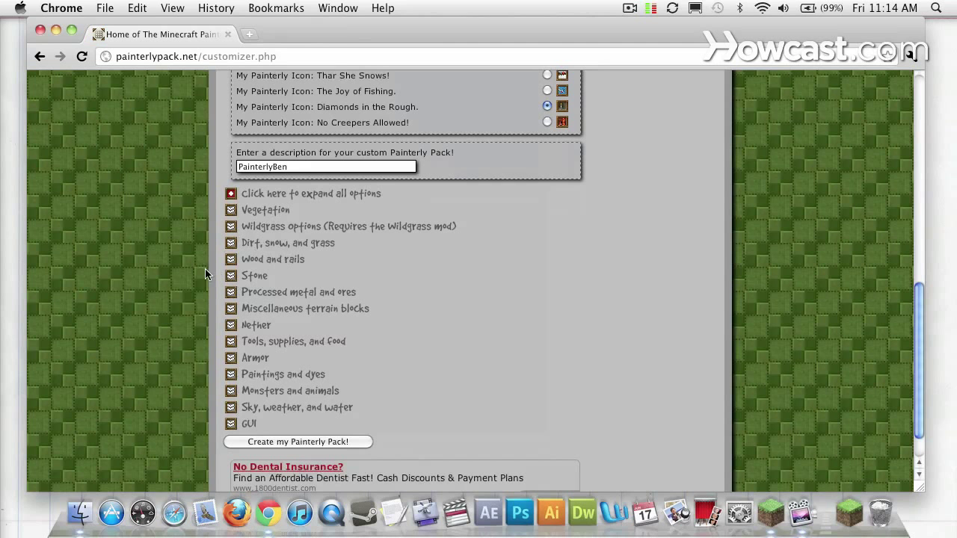
mouse_move(185, 299)
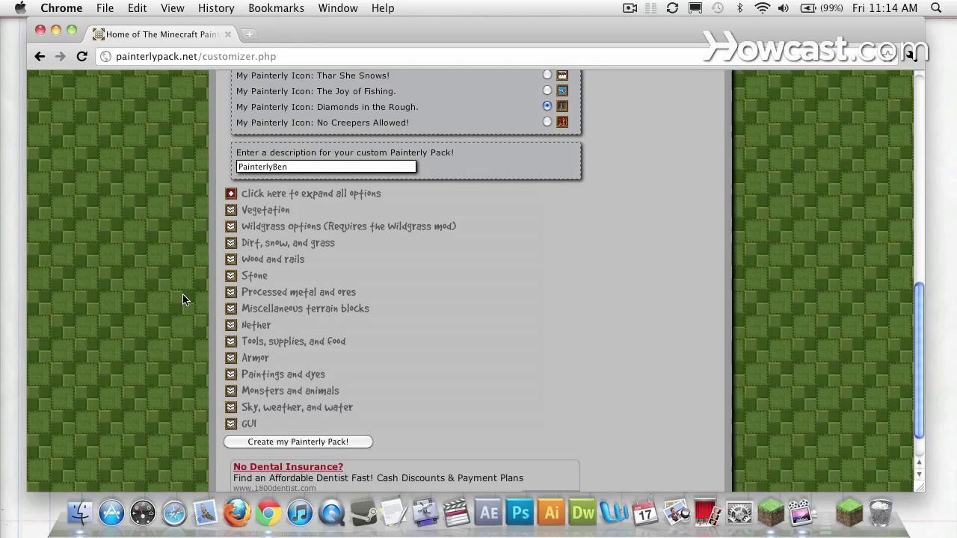
mouse_move(230, 295)
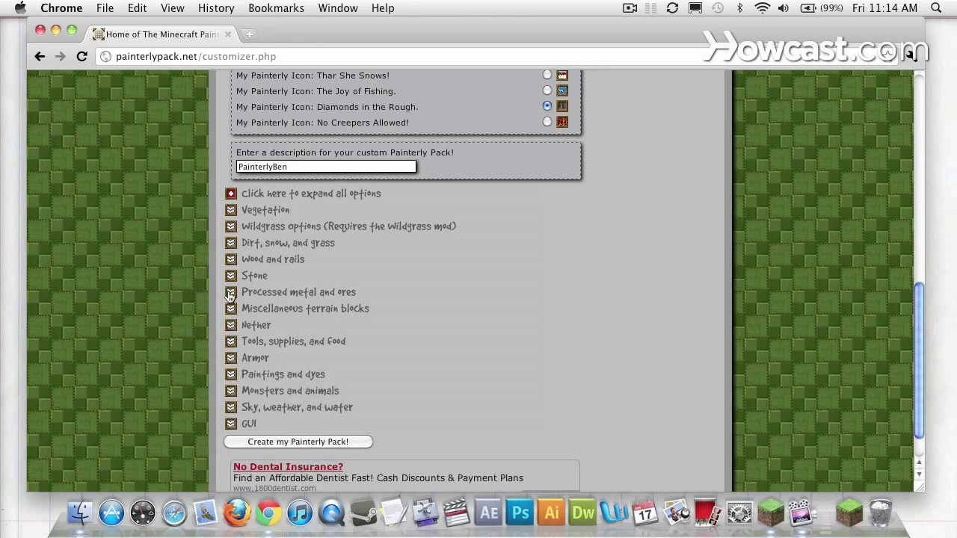
- Under Processed metal and ores, choose the traditional-style redstone powder texture
click(231, 292)
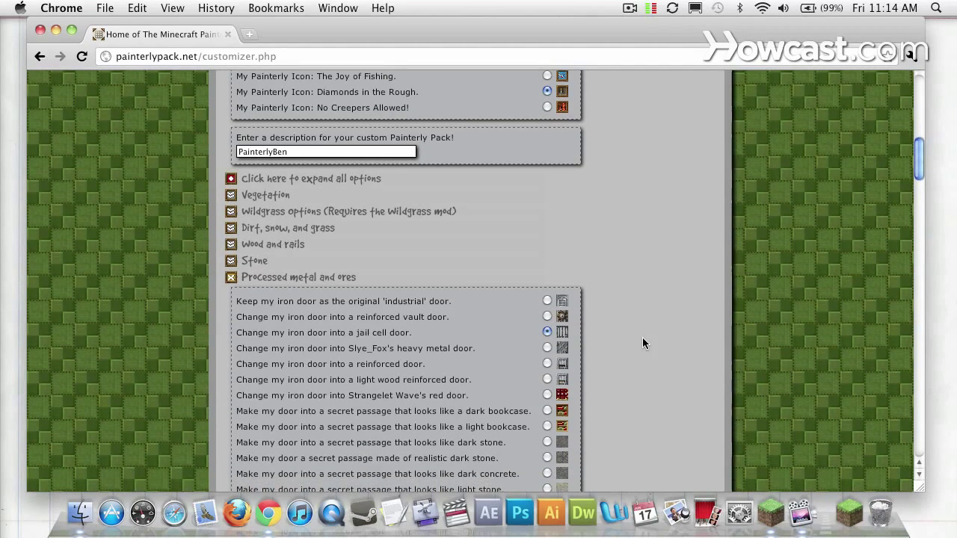
scroll(down, 3)
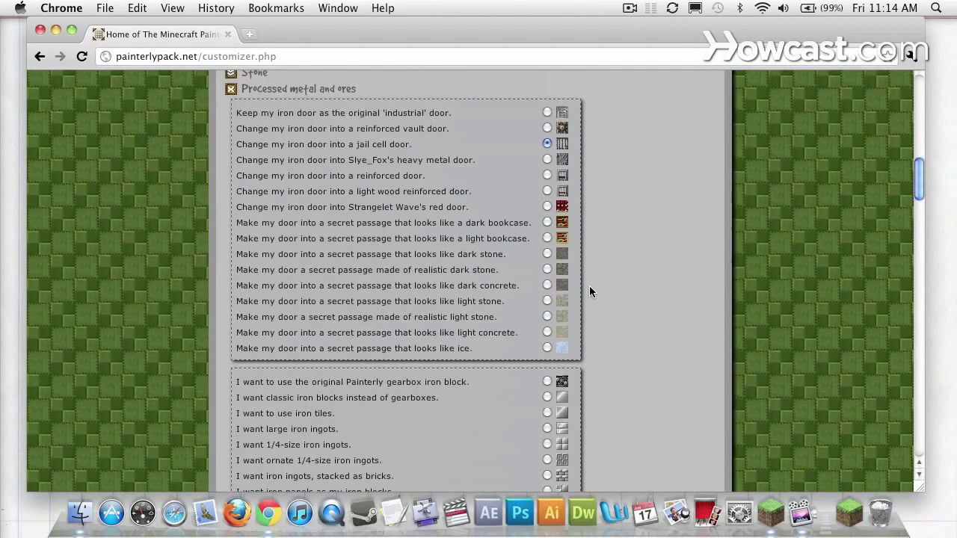
mouse_move(563, 269)
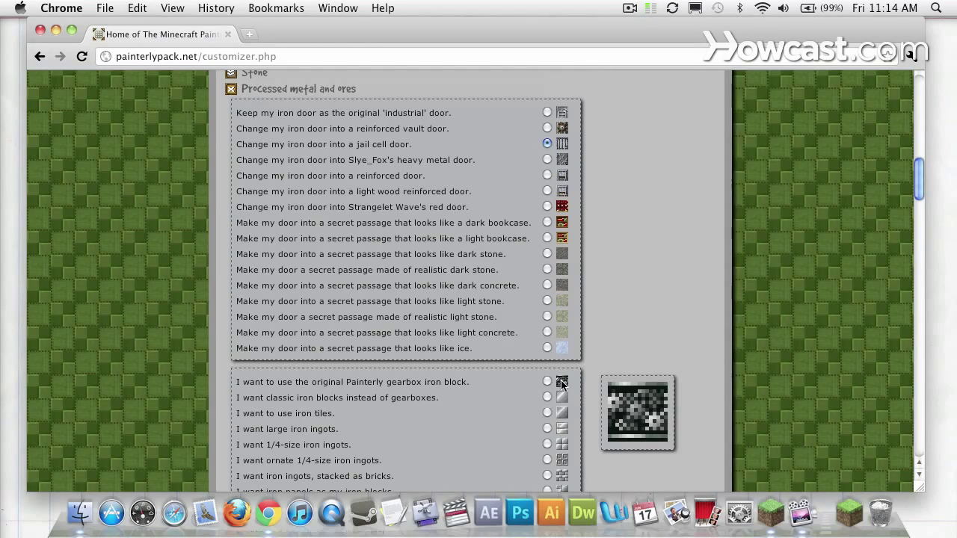
scroll(down, 3)
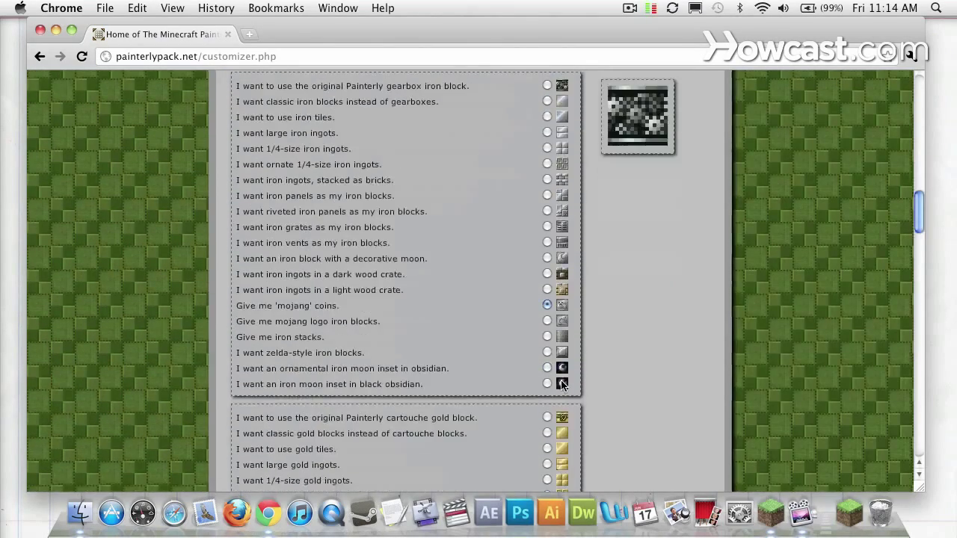
scroll(down, 3)
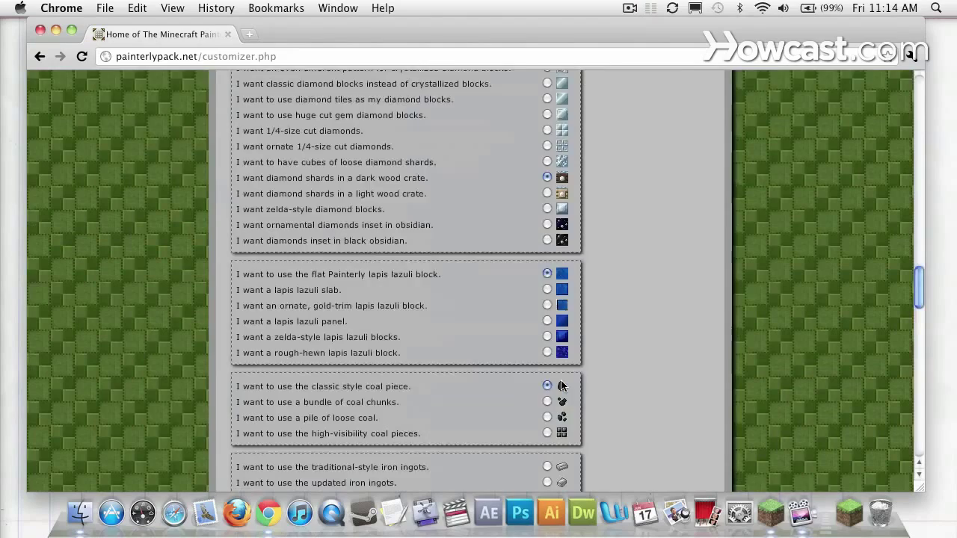
scroll(down, 3)
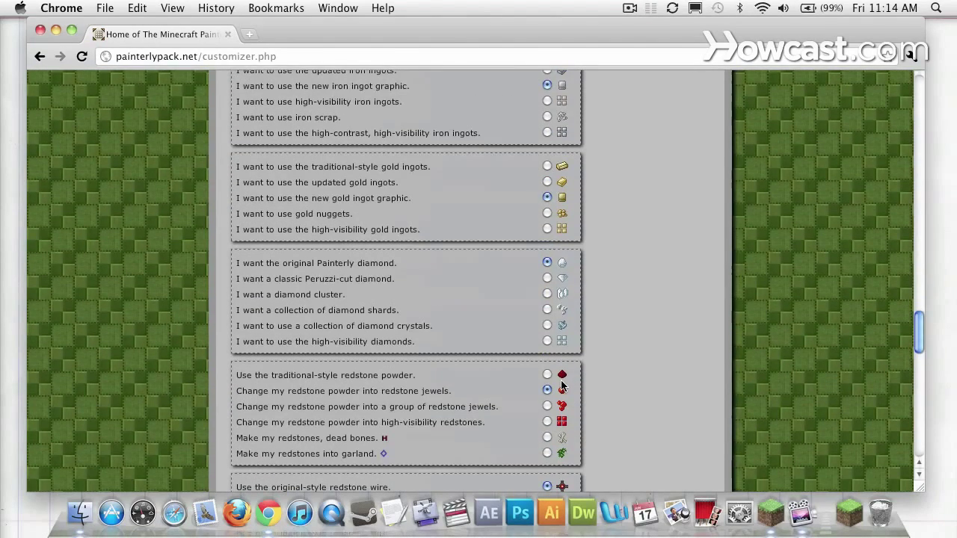
scroll(down, 3)
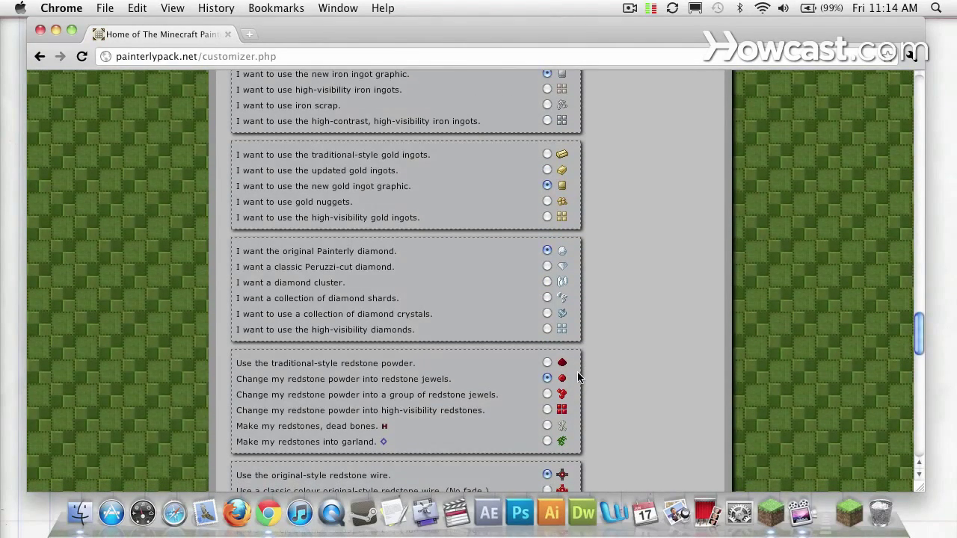
mouse_move(563, 378)
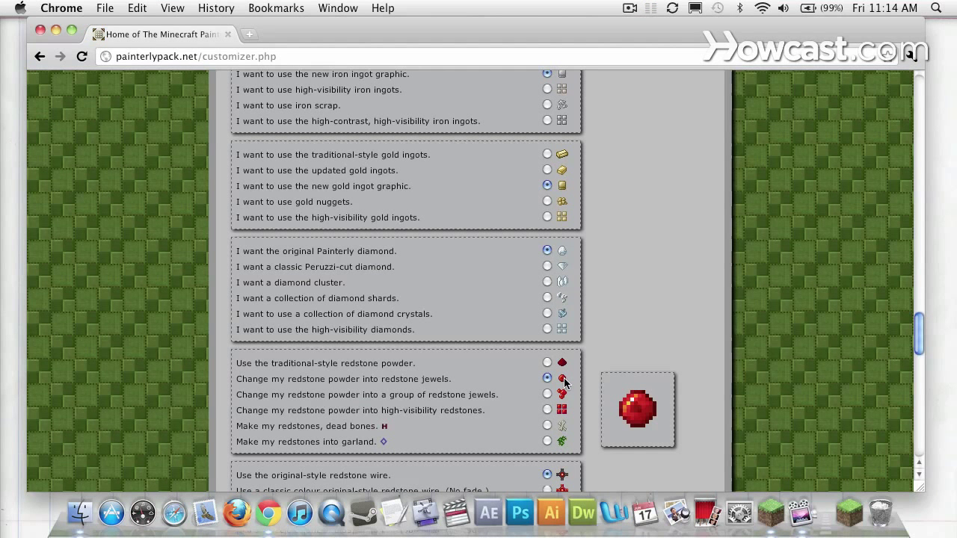
click(547, 364)
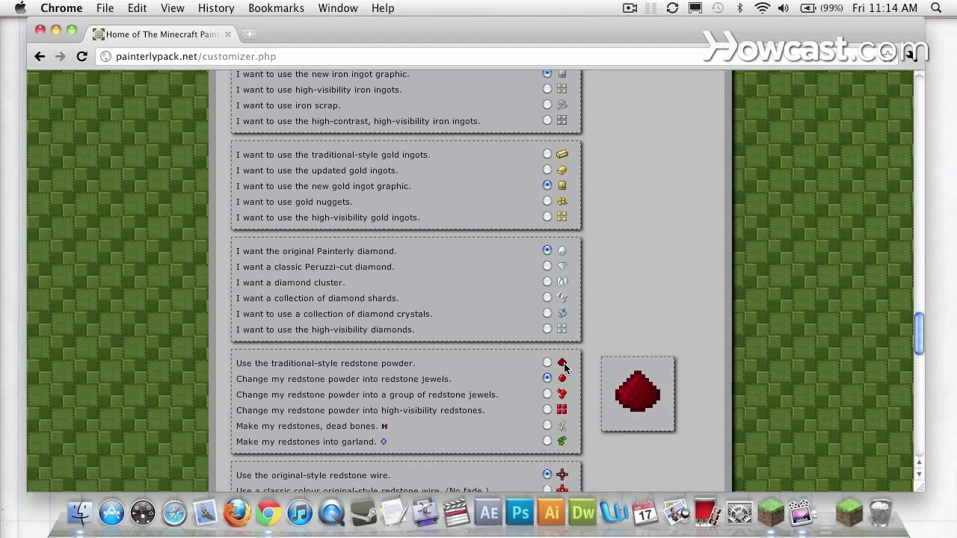
click(548, 377)
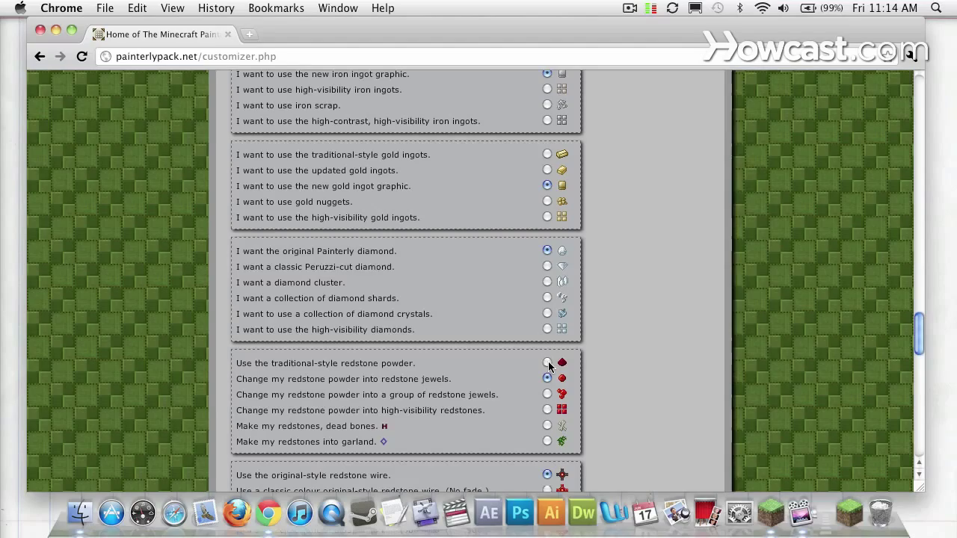
scroll(down, 3)
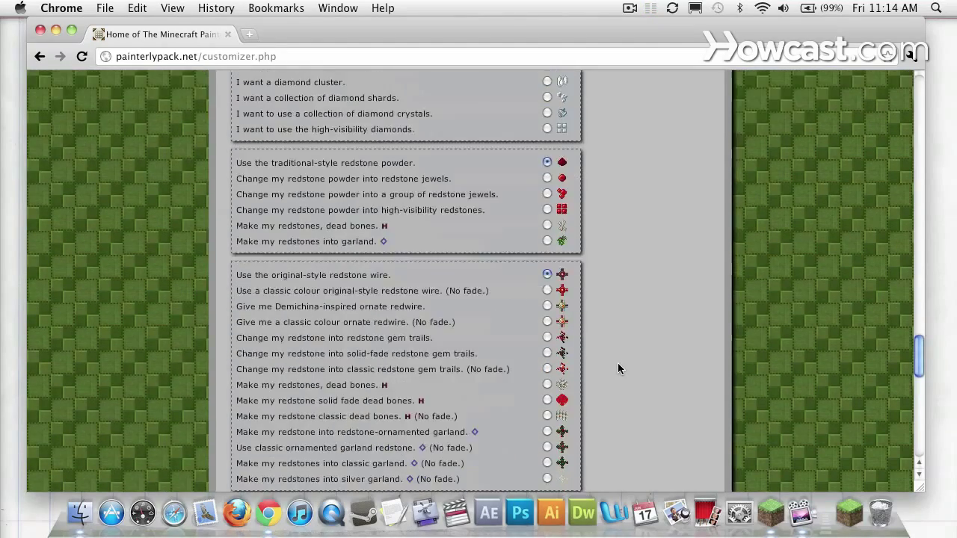
scroll(down, 3)
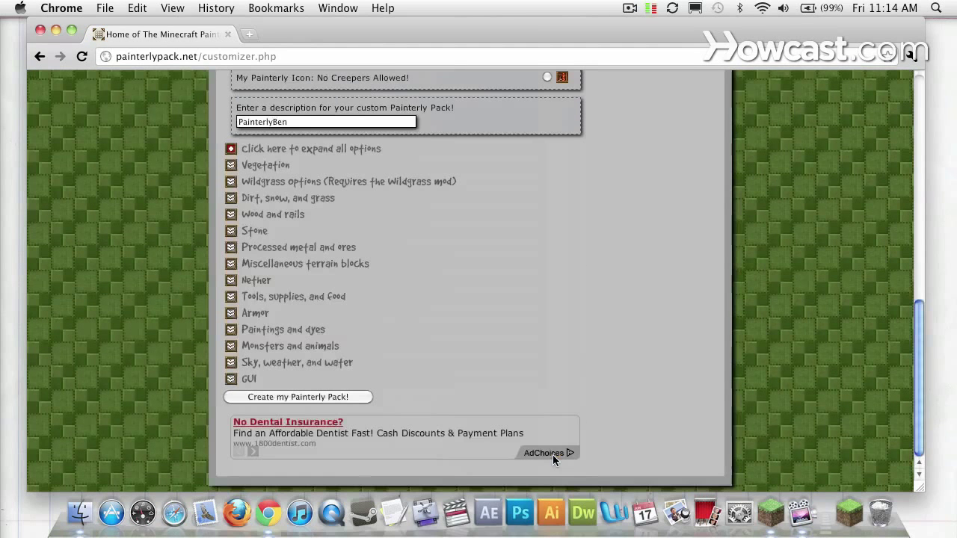
mouse_move(350, 381)
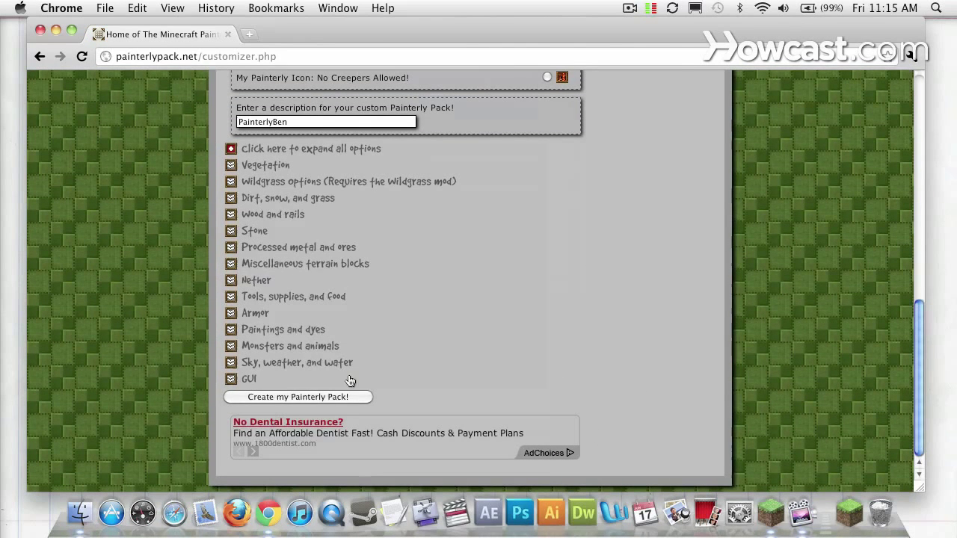
- Create the custom Painterly Pack so its zip downloads, then start quitting Chrome
click(298, 398)
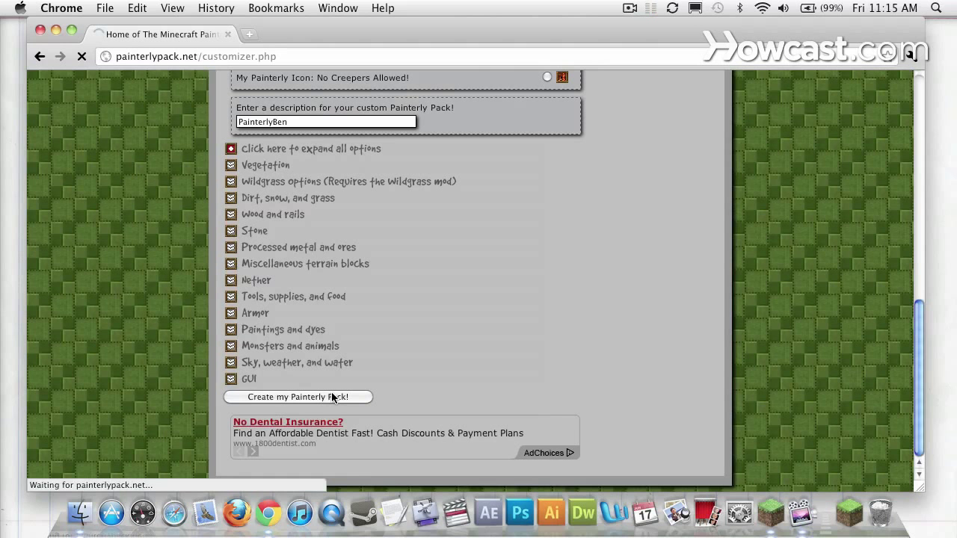
click(298, 397)
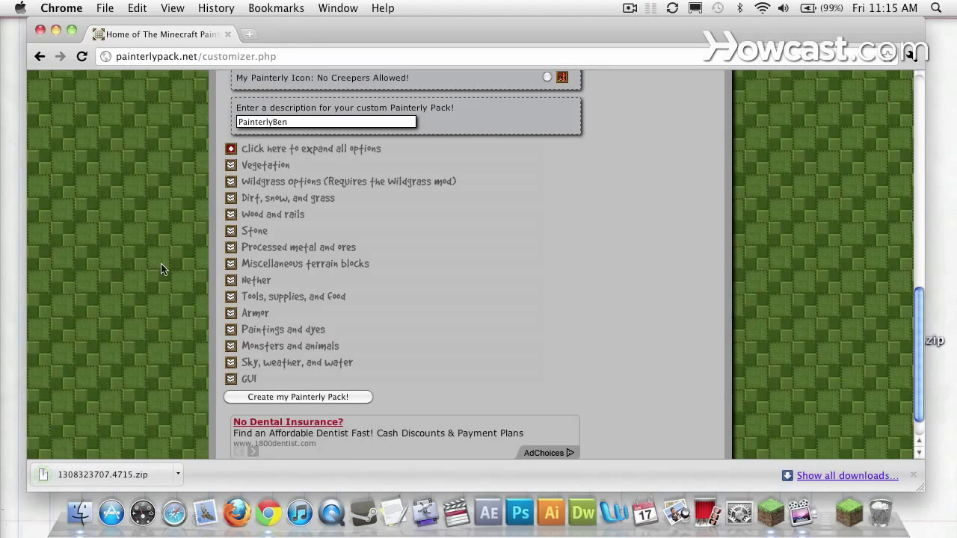
click(62, 9)
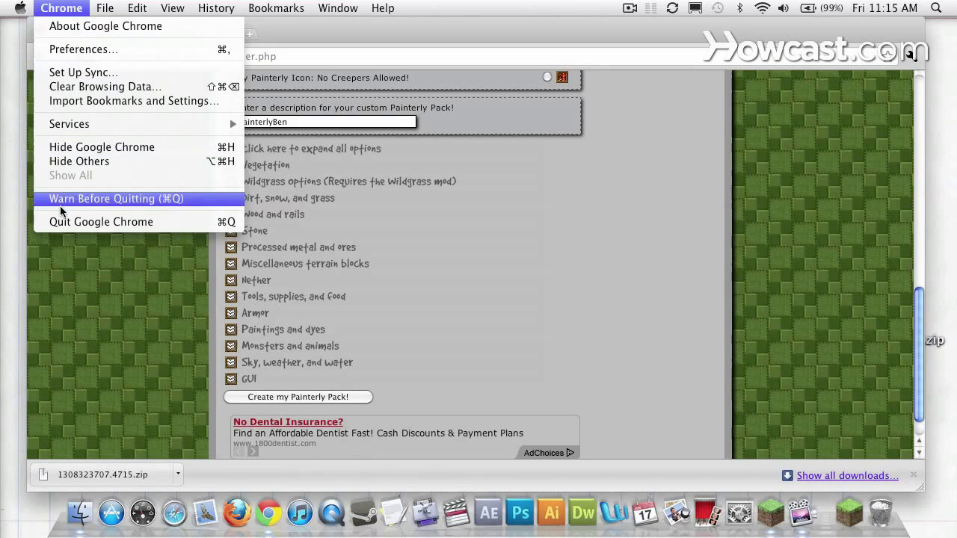
- Quit Chrome and rename the downloaded zip on the desktop to PainterlyBen.zip
click(102, 146)
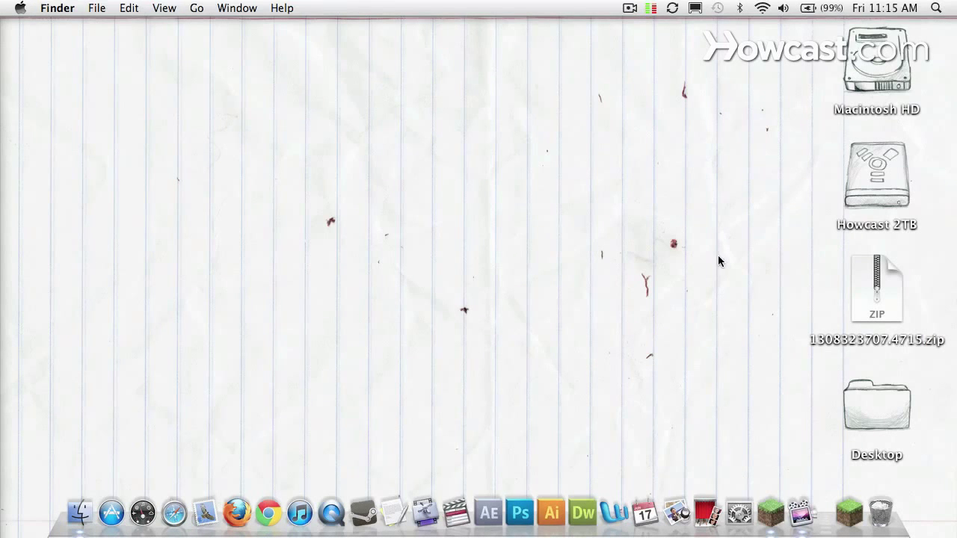
click(876, 292)
text(PainterlyBen)
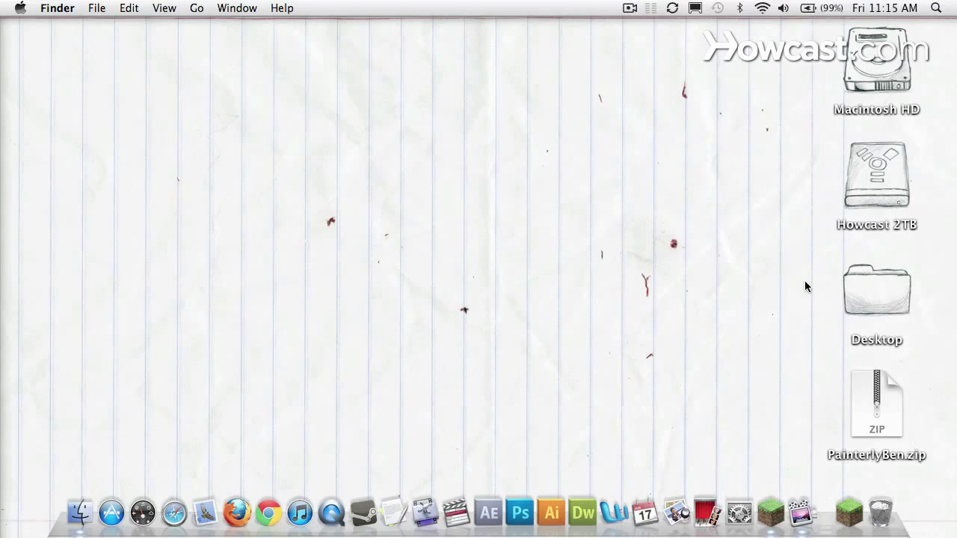
mouse_move(81, 515)
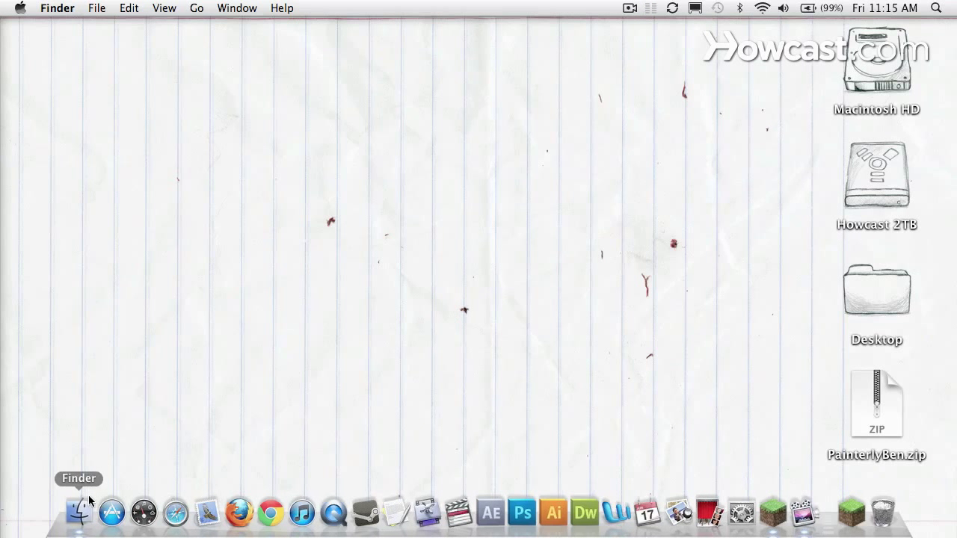
- In a new Finder list-view window, navigate Library › Application Support › minecraft
click(81, 511)
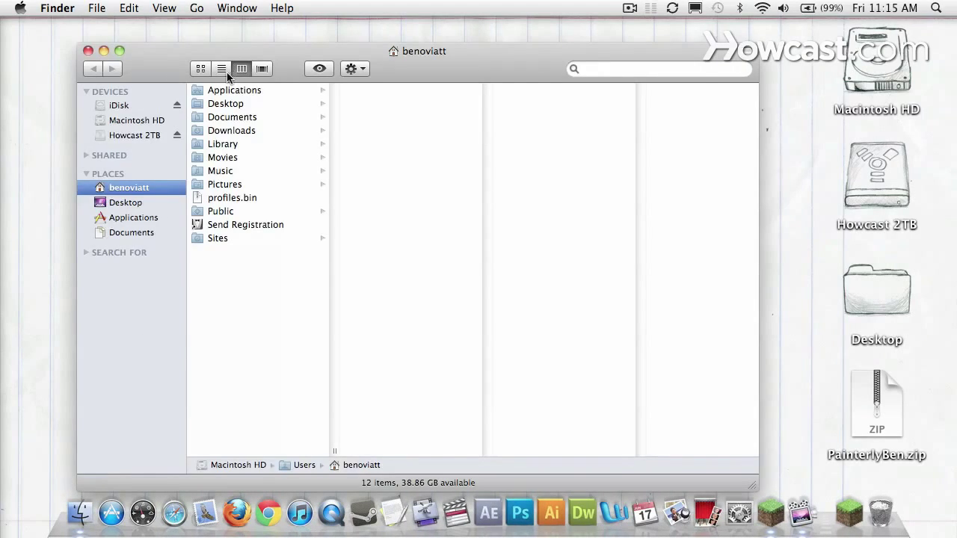
click(222, 69)
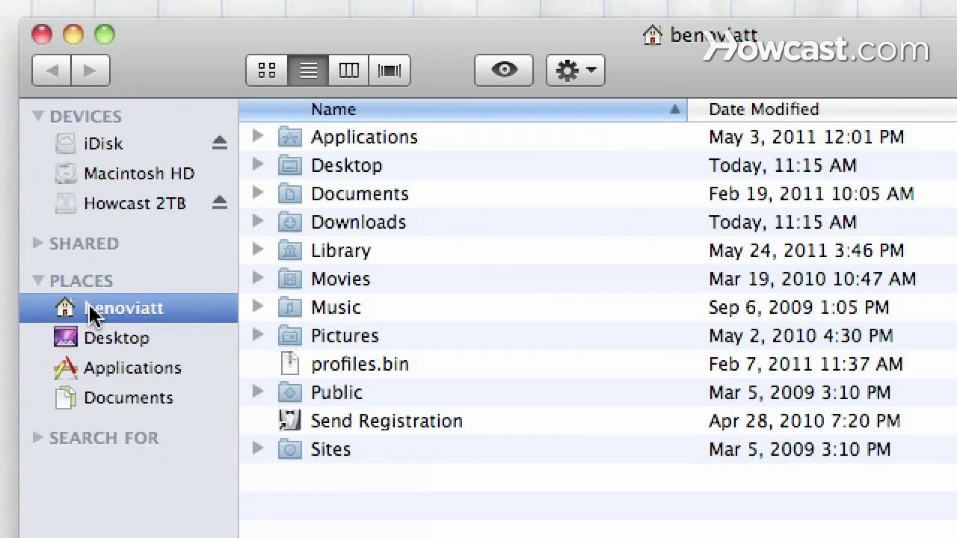
mouse_move(323, 257)
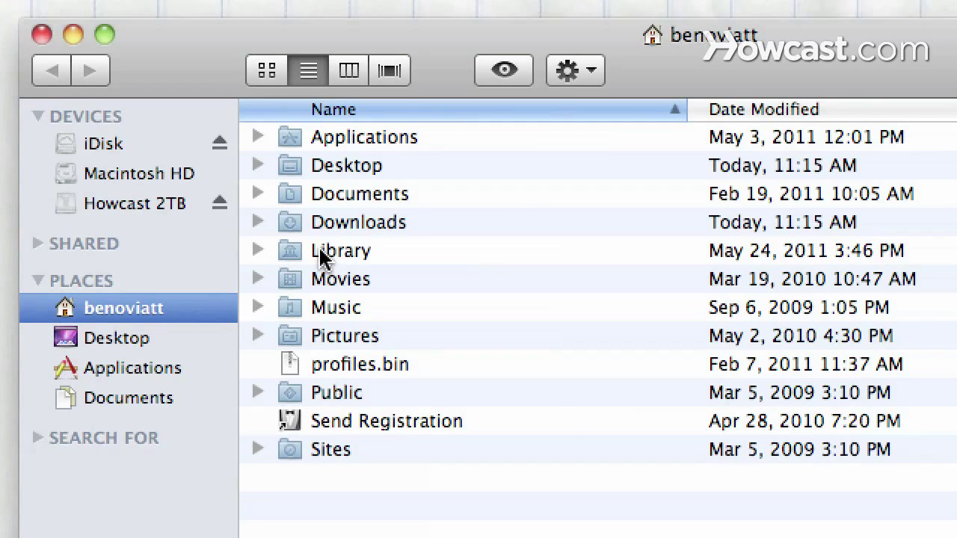
double_click(341, 252)
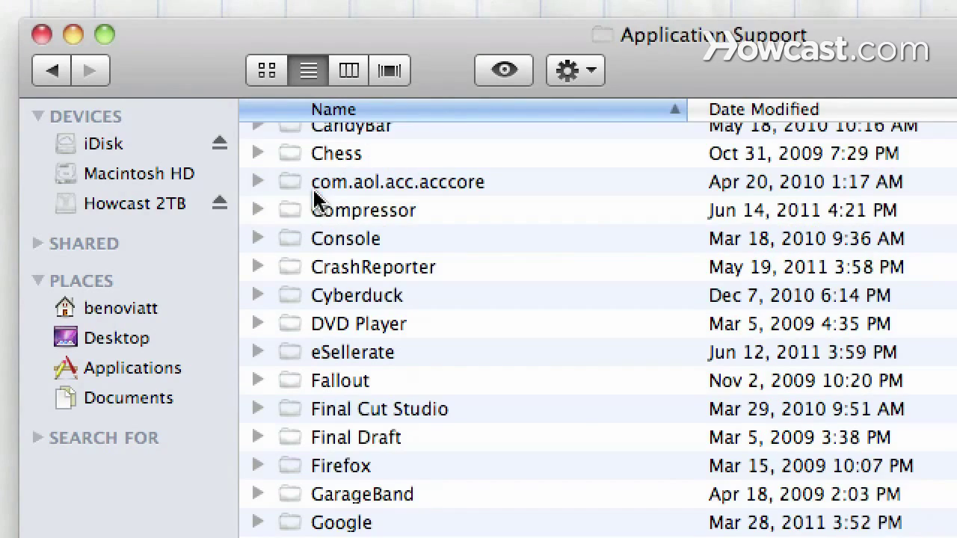
scroll(down, 3)
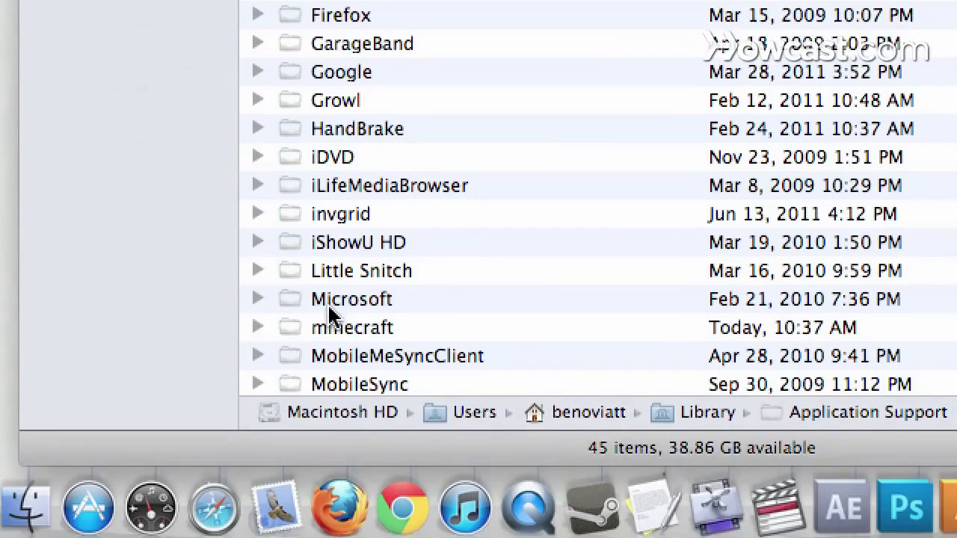
double_click(352, 327)
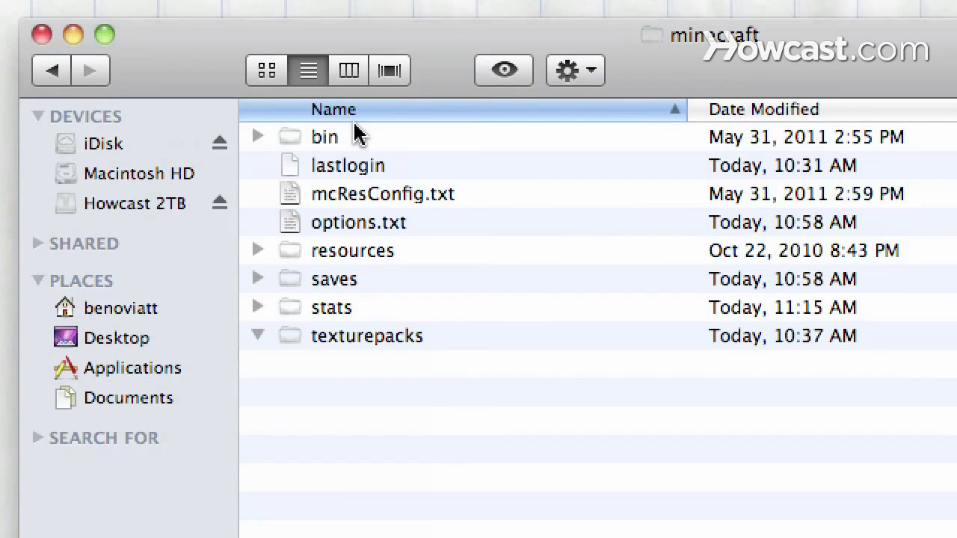
mouse_move(313, 218)
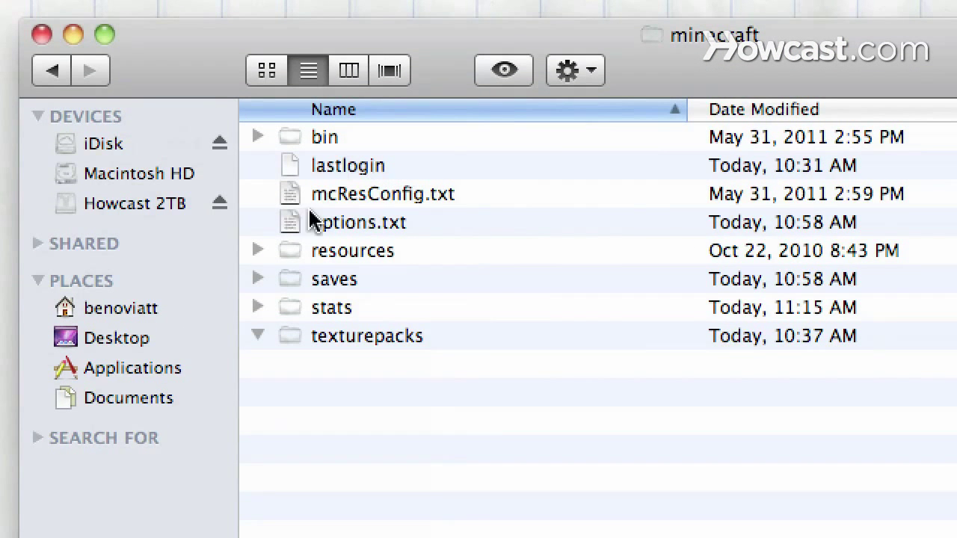
- Expand and collapse the saves folder inside minecraft
click(257, 280)
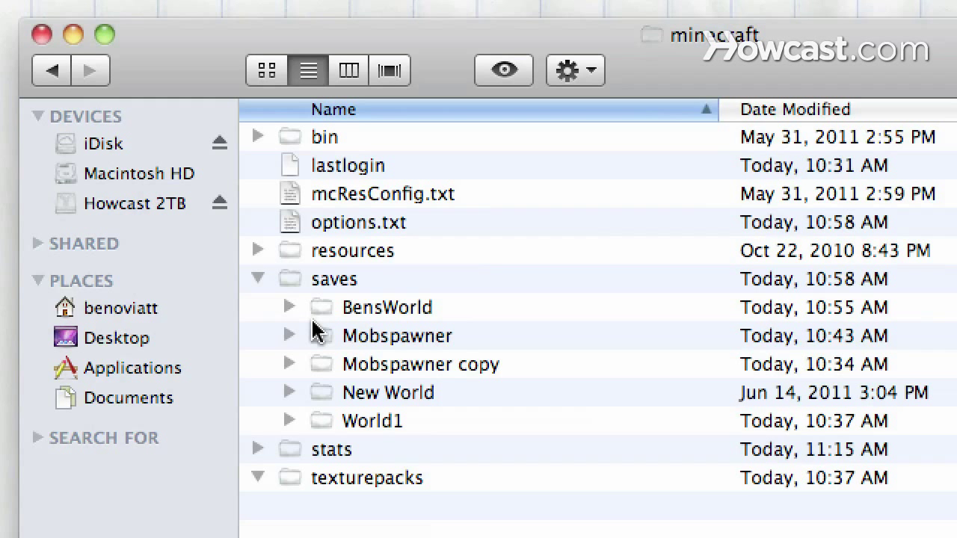
mouse_move(257, 287)
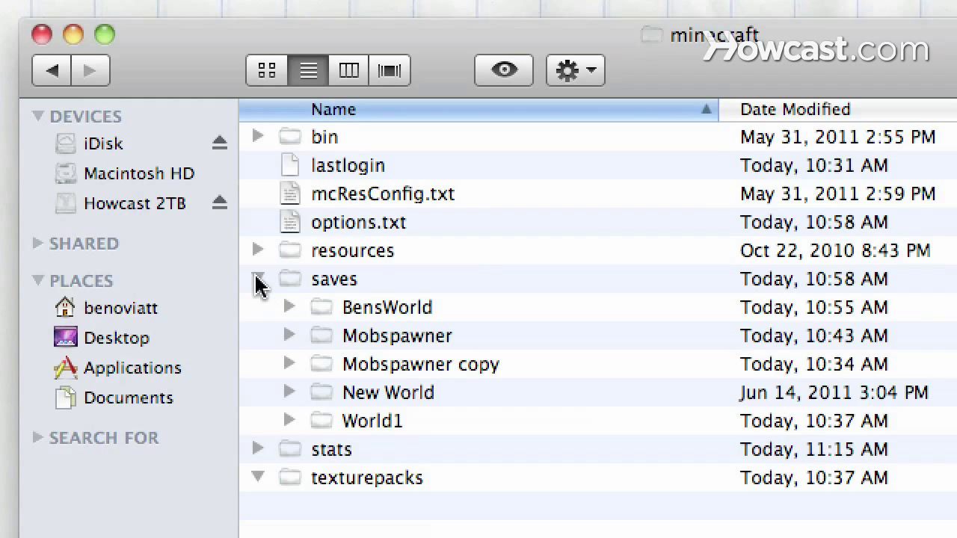
click(257, 280)
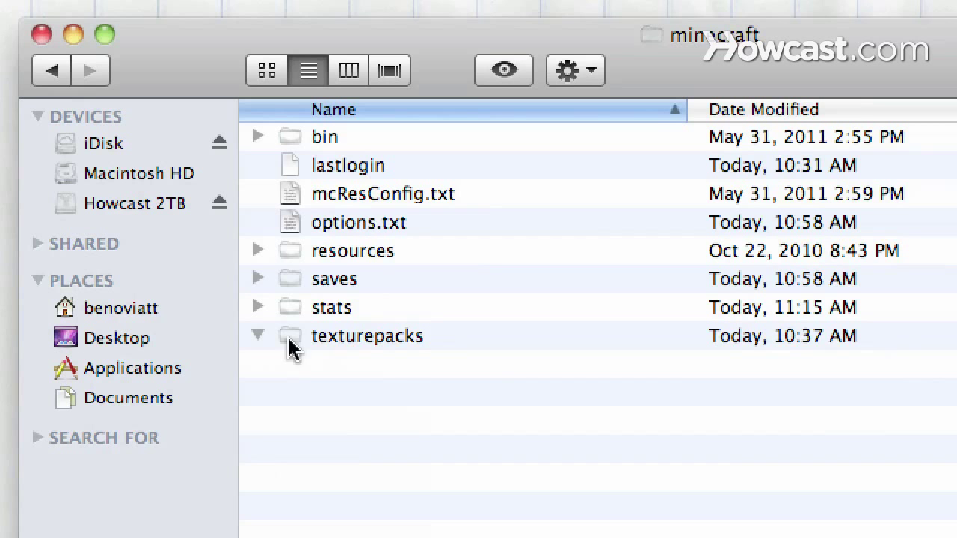
mouse_move(267, 347)
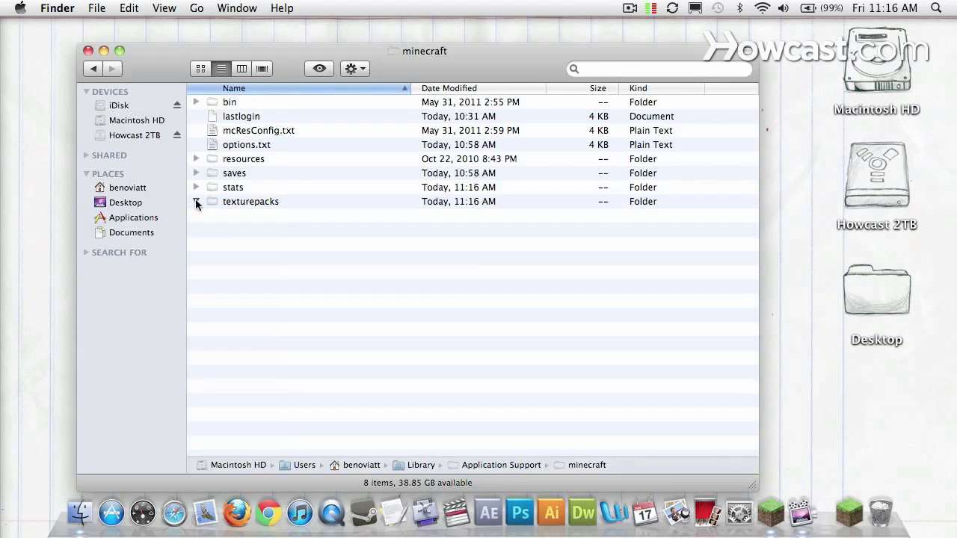
- Drag PainterlyBen.zip into texturepacks and expand the folder to confirm it is inside
click(196, 200)
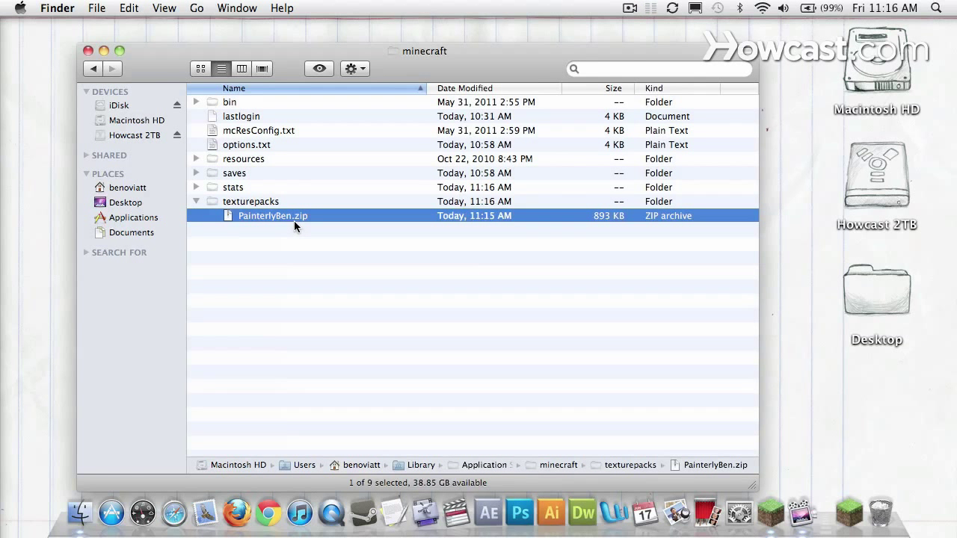
mouse_move(850, 511)
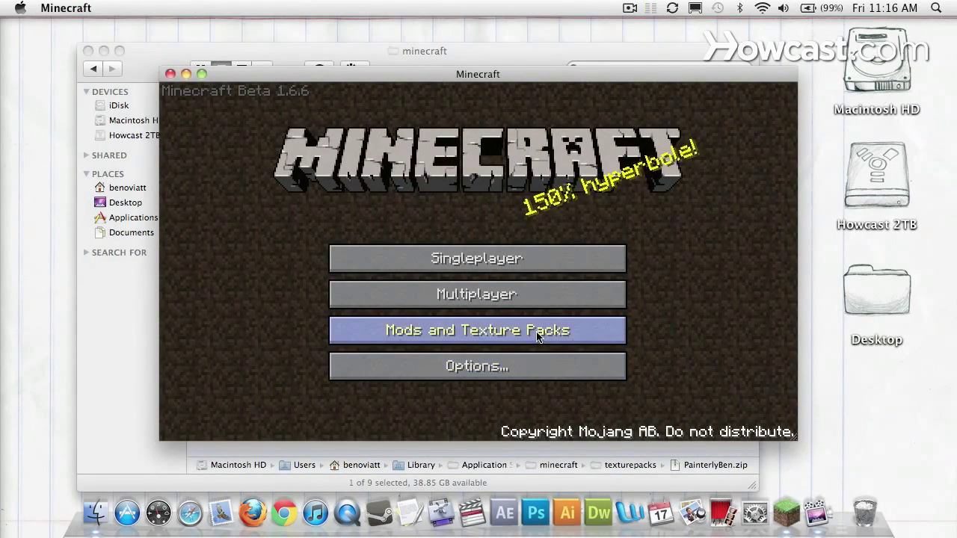
- In Mods and Texture Packs, select PainterlyBen.zip and confirm it as the active pack
click(478, 331)
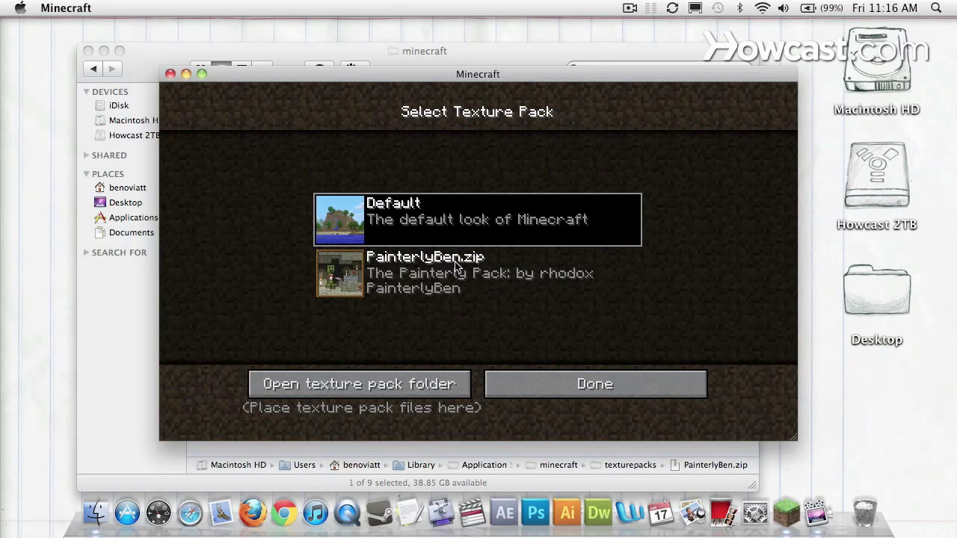
mouse_move(335, 272)
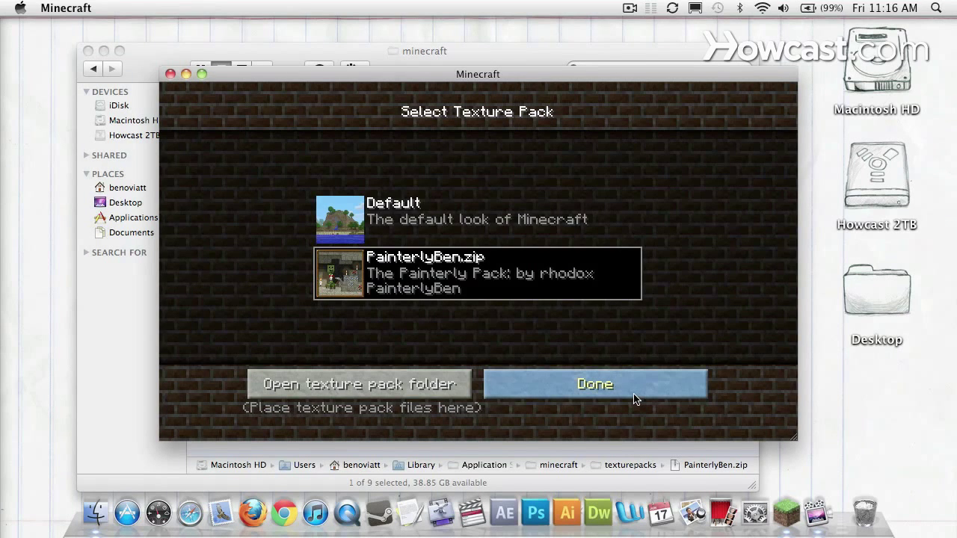
click(595, 383)
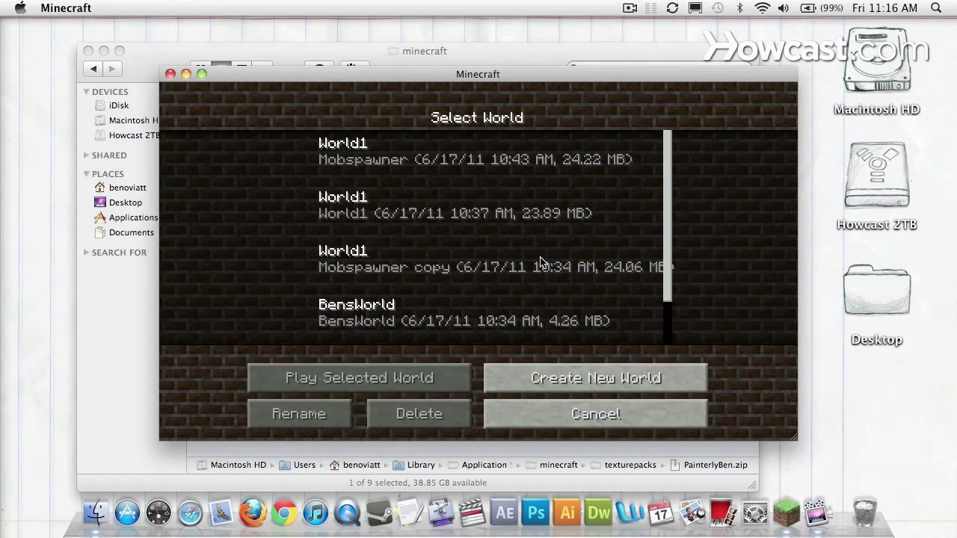
mouse_move(420, 238)
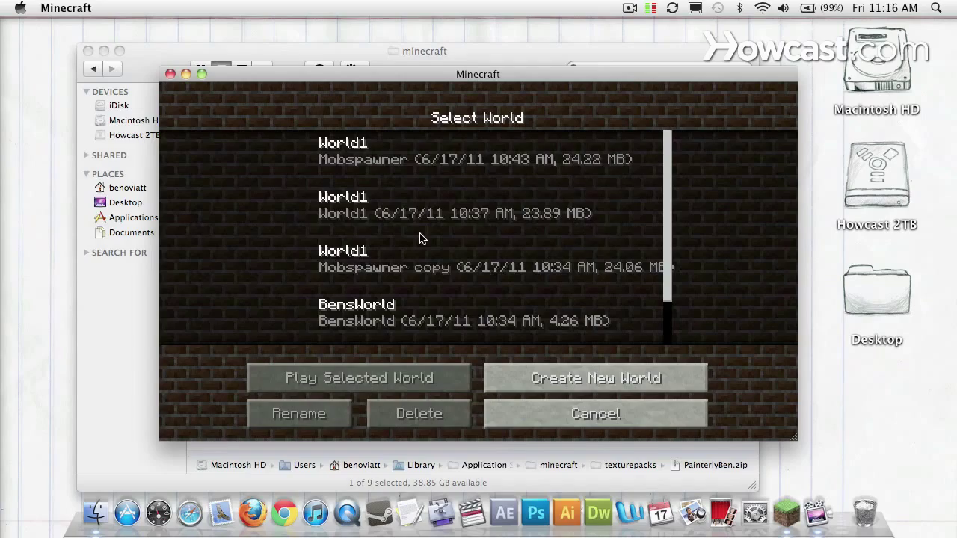
- Play the selected saved world with the PainterlyBen texture pack applied
click(359, 377)
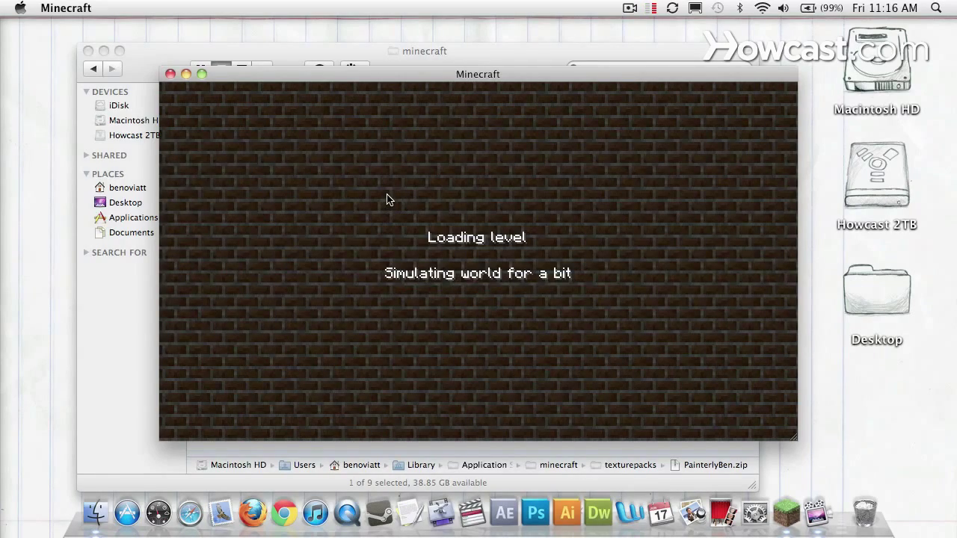